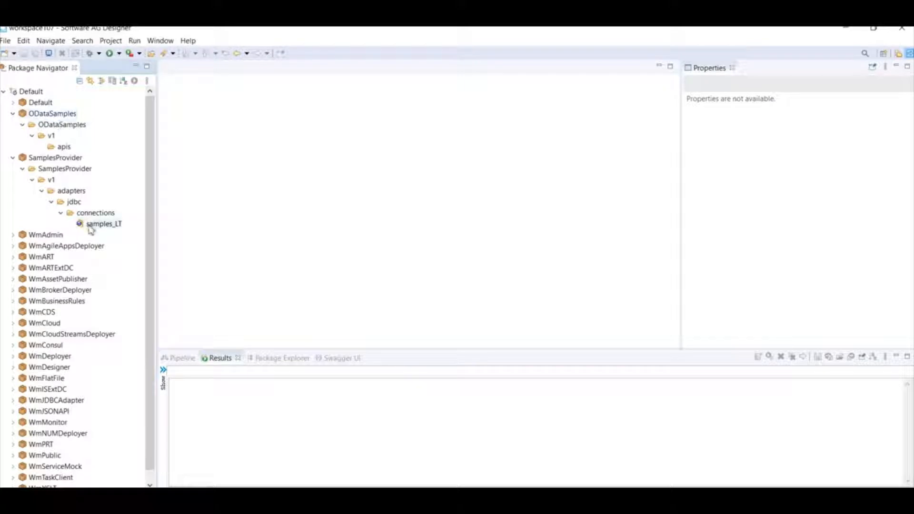
Step: Select samples_LT, ODataSamples and the apis folder in Package Navigator to view their properties
click(104, 224)
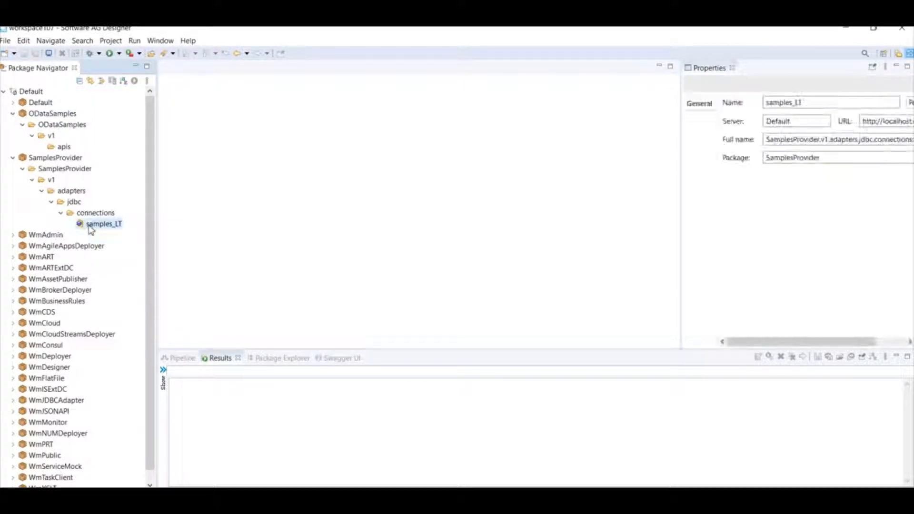
click(51, 114)
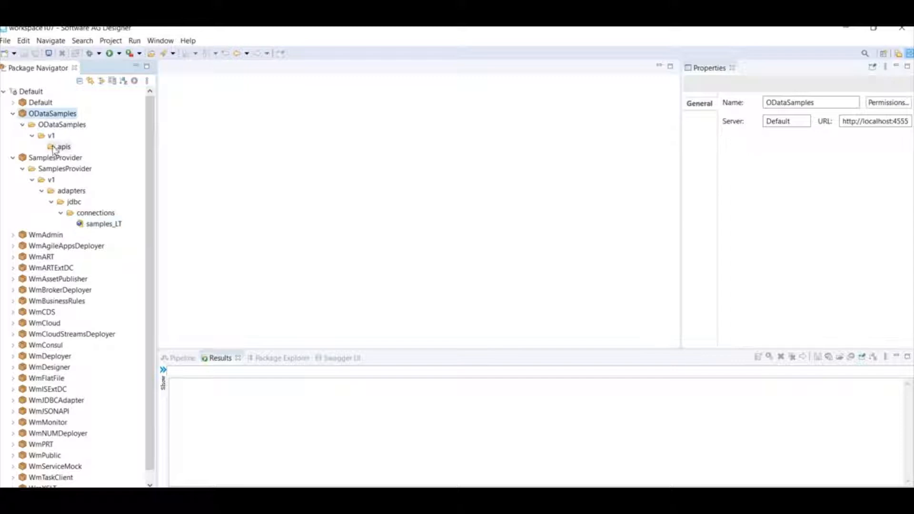
click(61, 147)
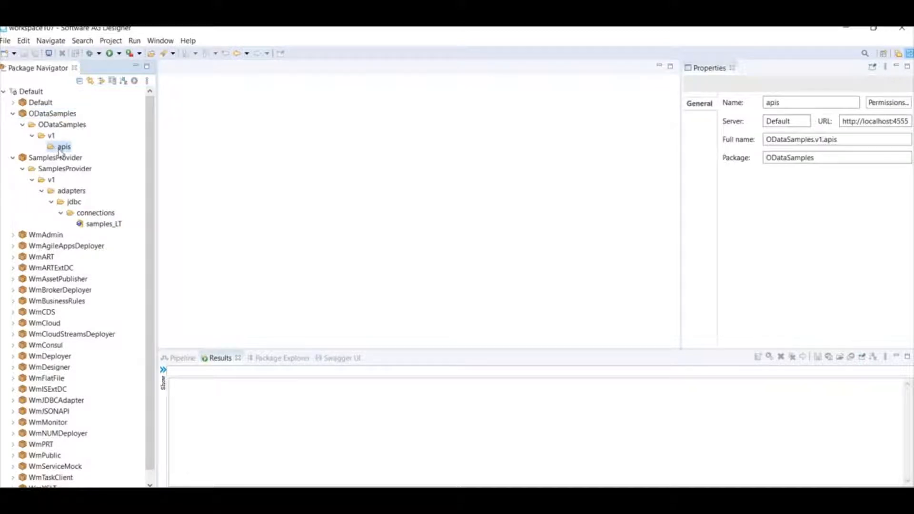
Step: Start a new OData service named retail in apis, based on External Source Type
right_click(62, 147)
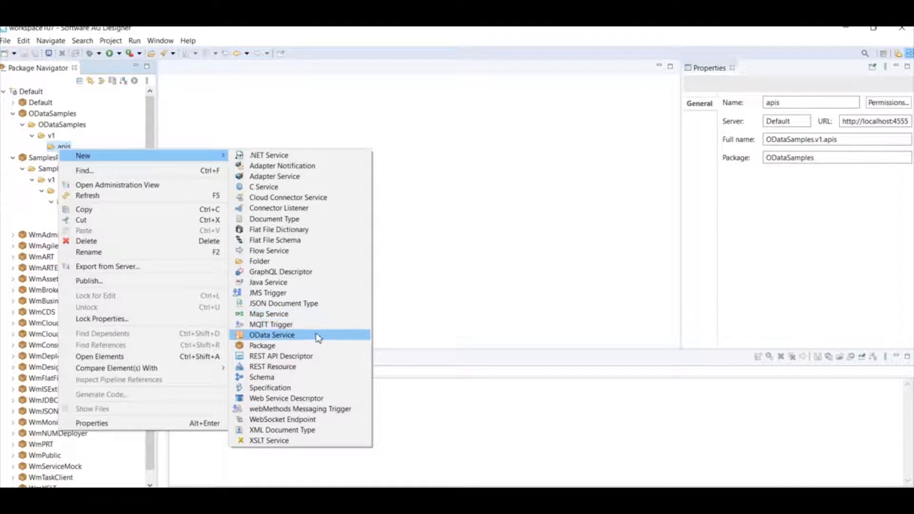
click(271, 334)
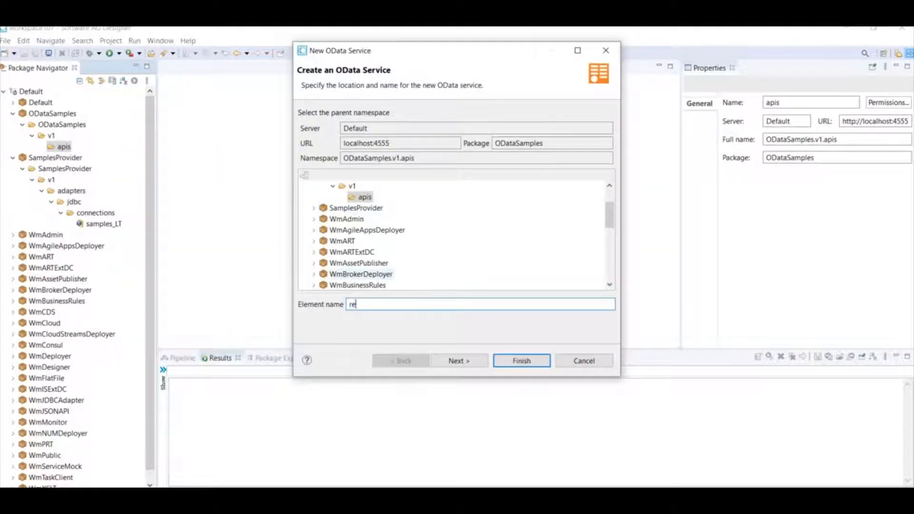
text(tail)
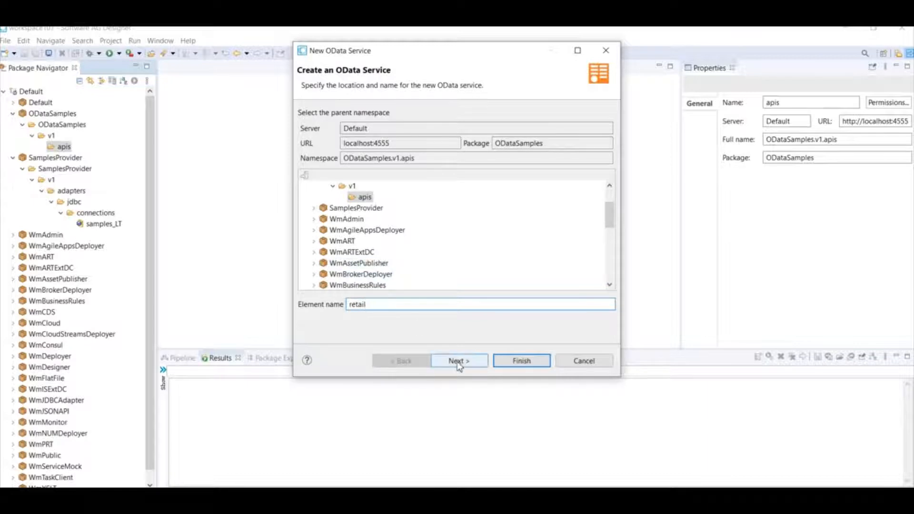
click(459, 361)
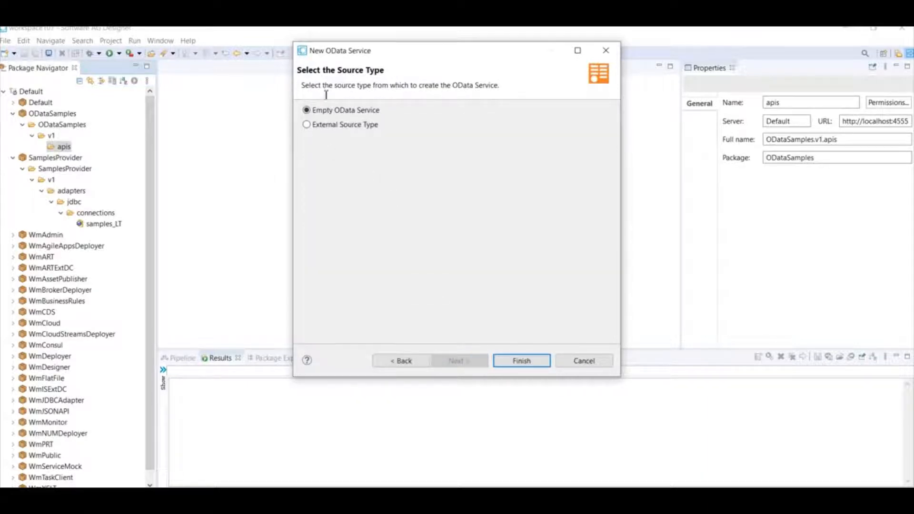
mouse_move(411, 112)
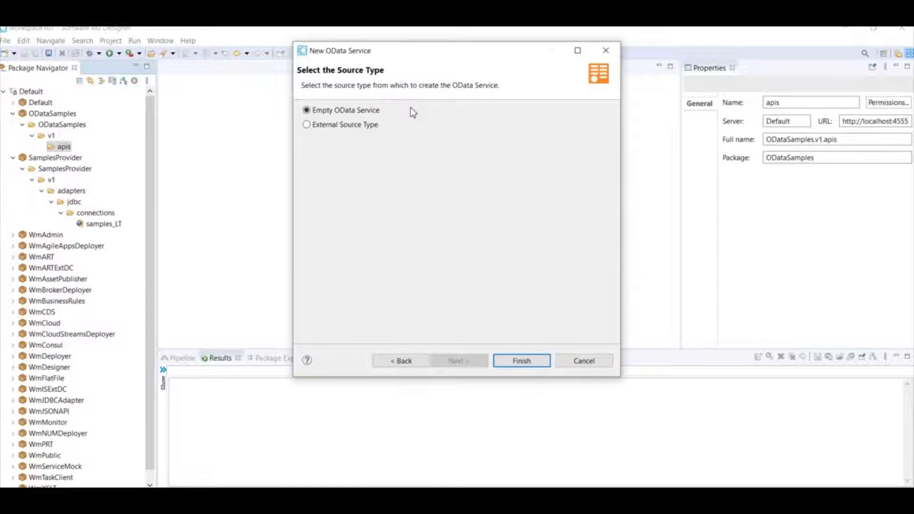
mouse_move(407, 112)
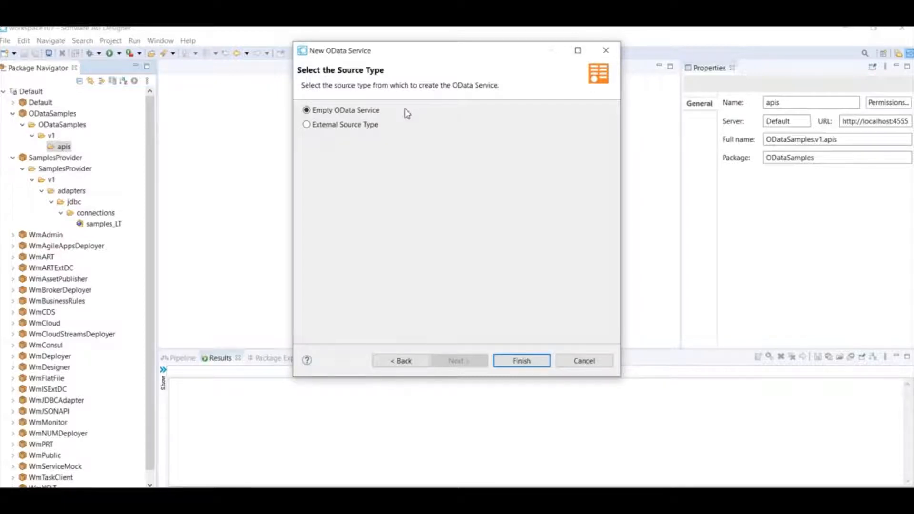
click(307, 124)
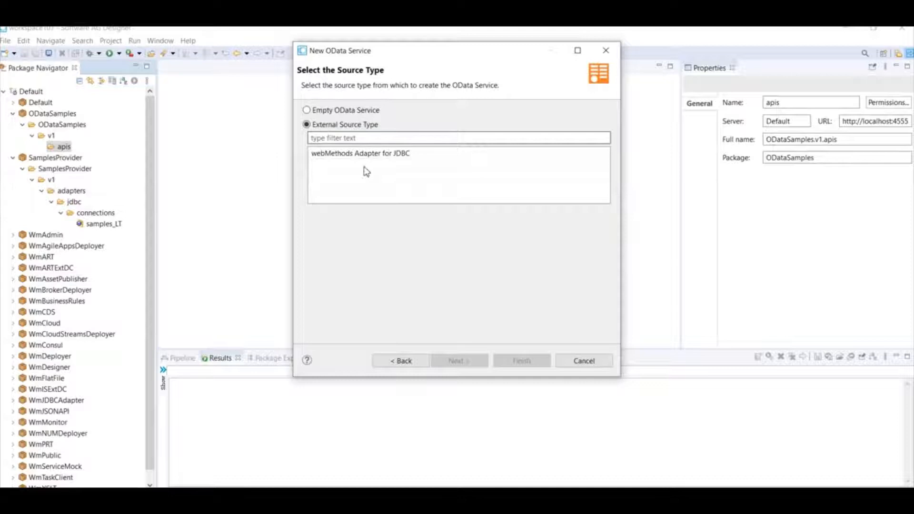
Step: Use webMethods Adapter for JDBC with the samples_LT connection as the retail service's source
click(359, 153)
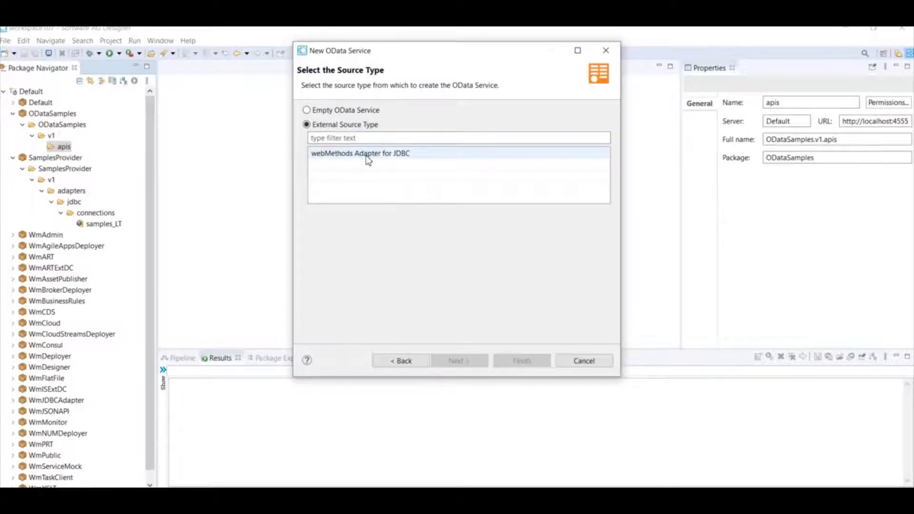
click(359, 153)
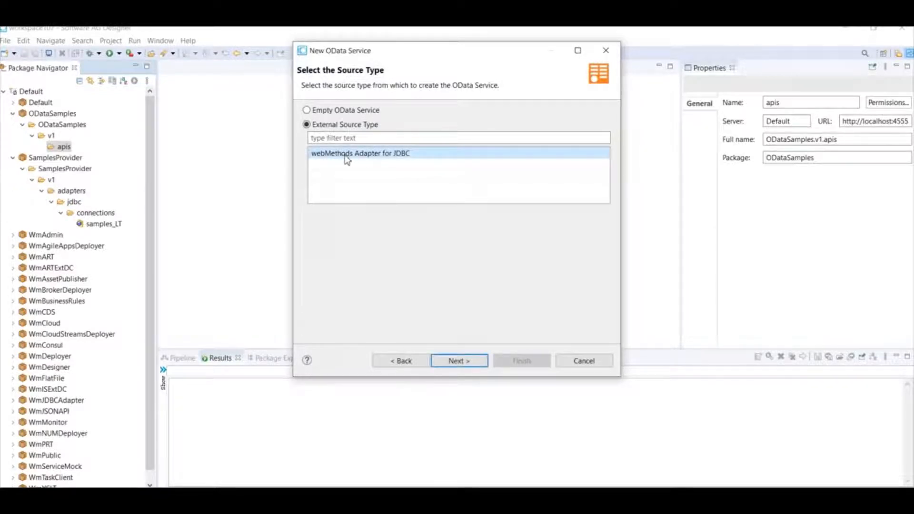
click(458, 360)
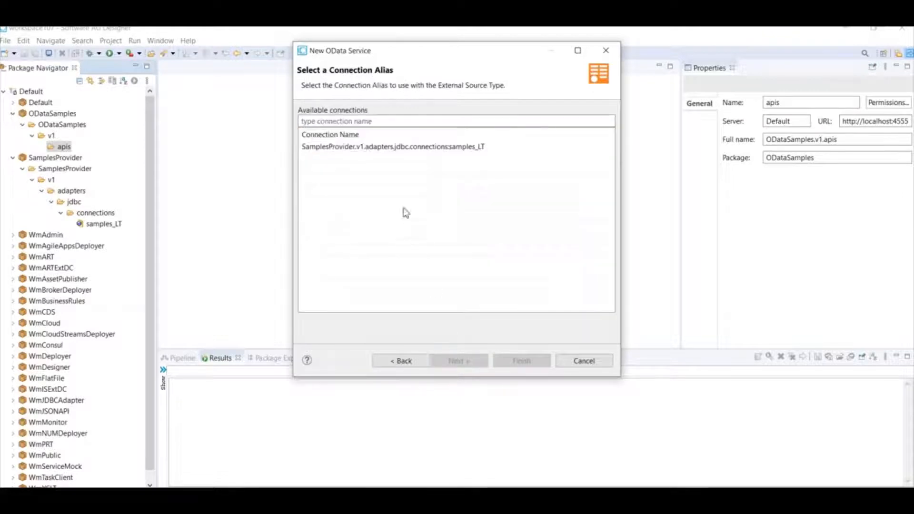
click(392, 147)
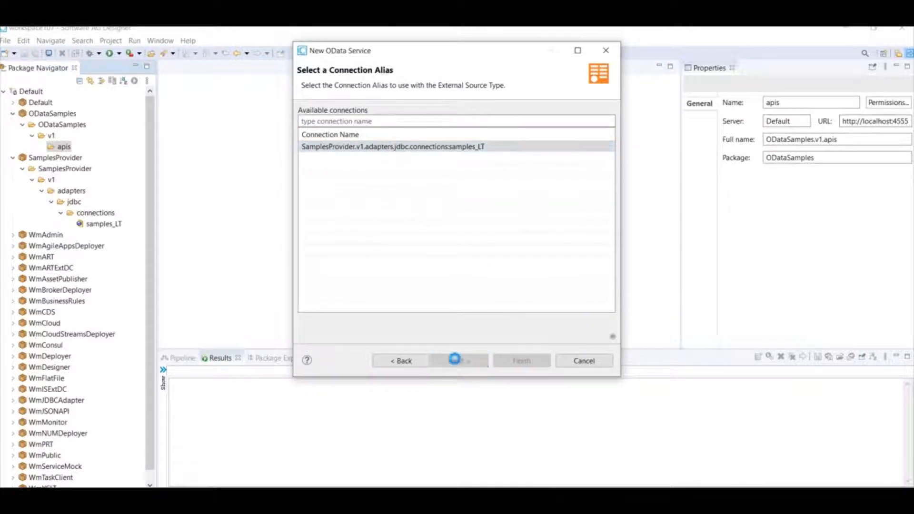
click(459, 360)
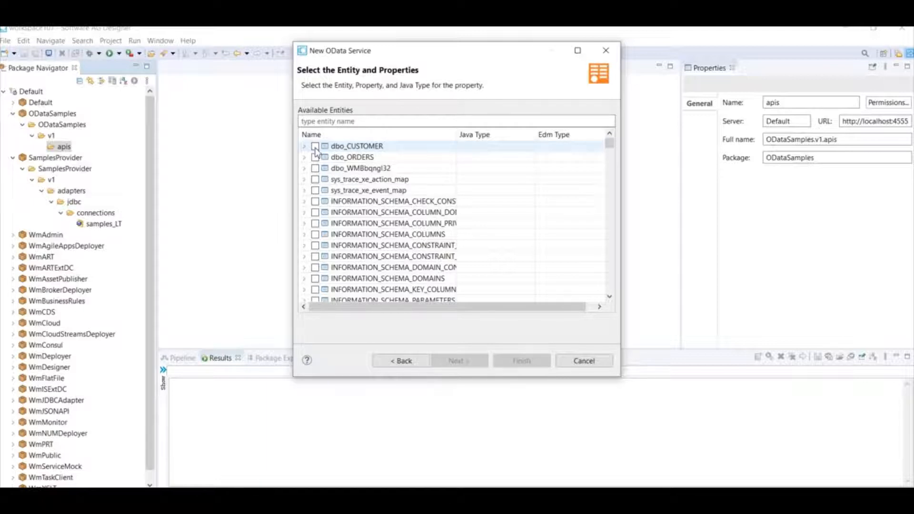
Step: Include dbo_CUSTOMER and dbo_ORDERS, set orderno's Java type to STRING, and finish creating retail
click(315, 146)
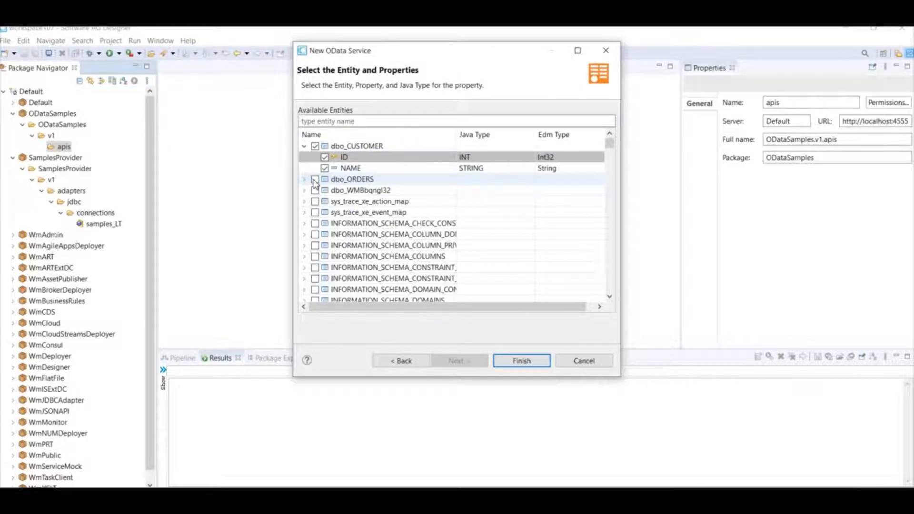
click(315, 179)
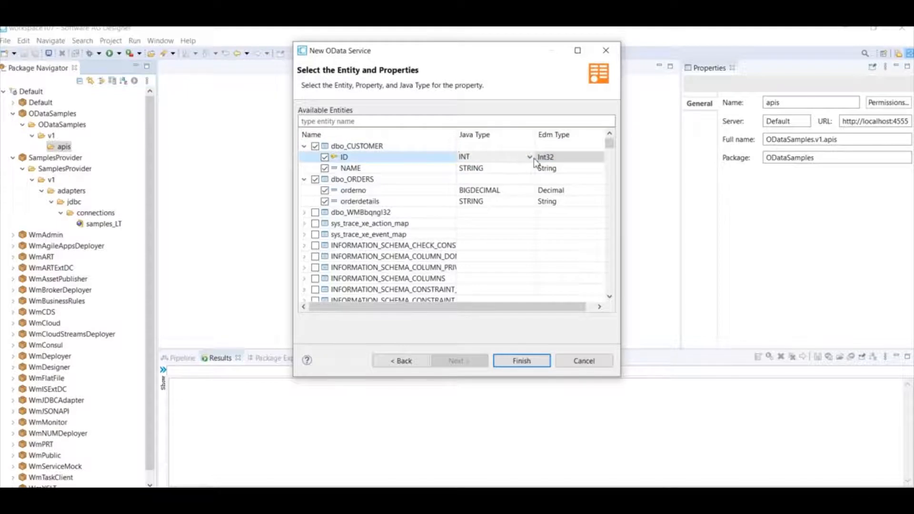
click(528, 157)
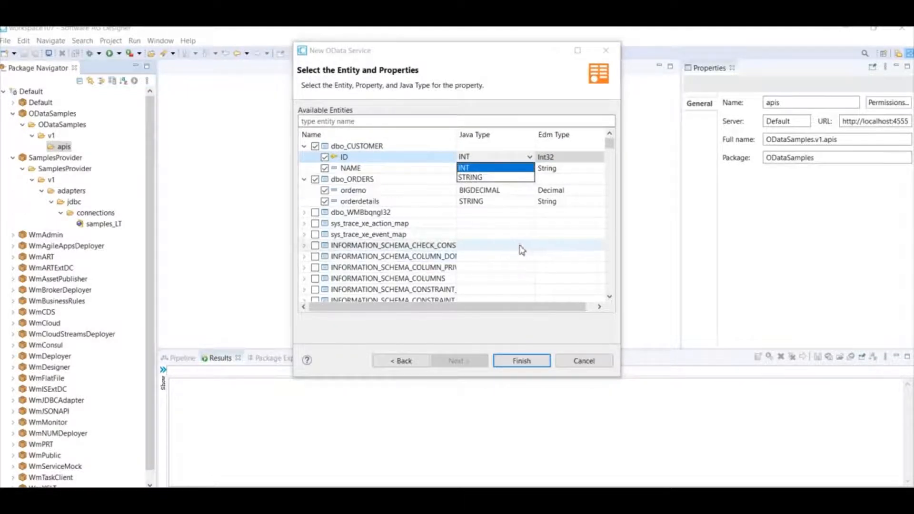
click(526, 191)
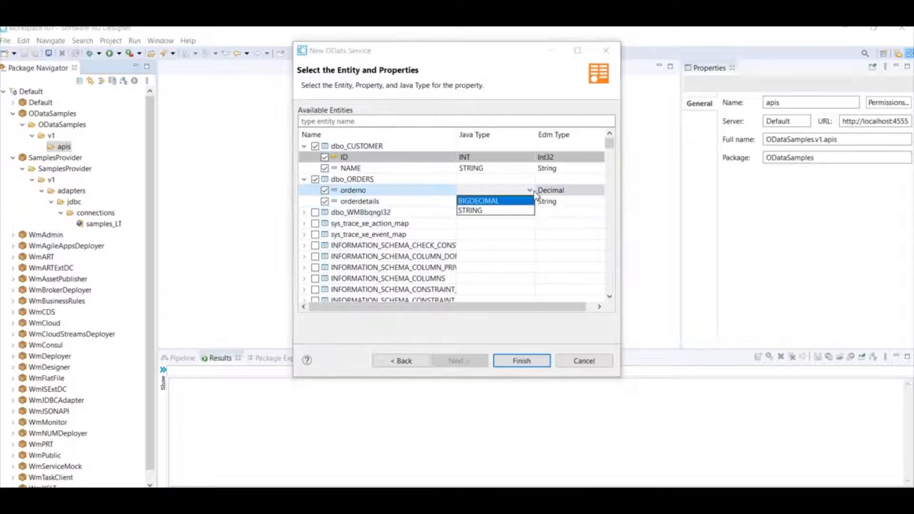
click(469, 210)
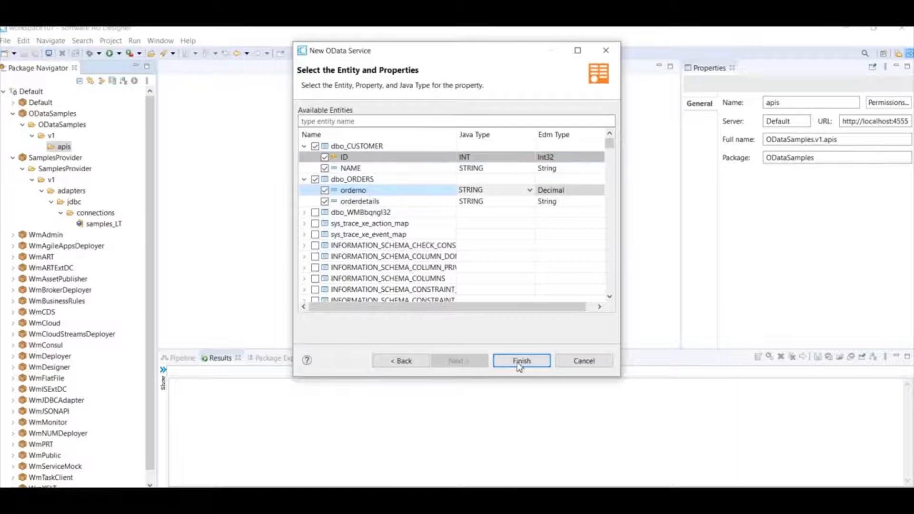
click(520, 360)
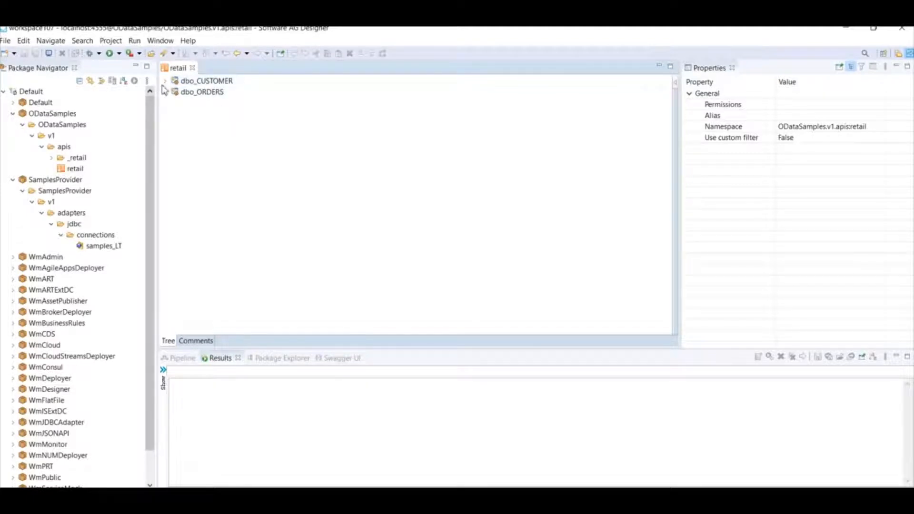
Step: Expand the retail entities to show ID, NAME, orderno, orderdetails and review each entity's source properties
click(164, 80)
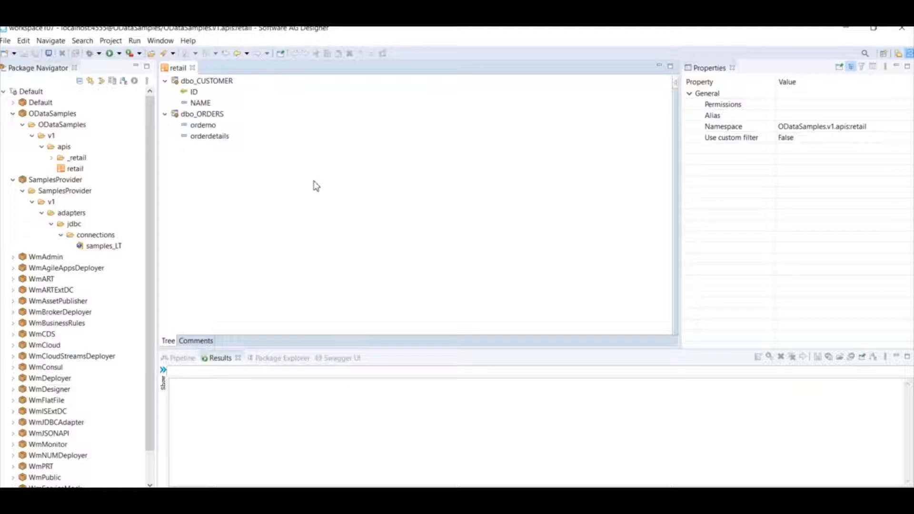
mouse_move(202, 114)
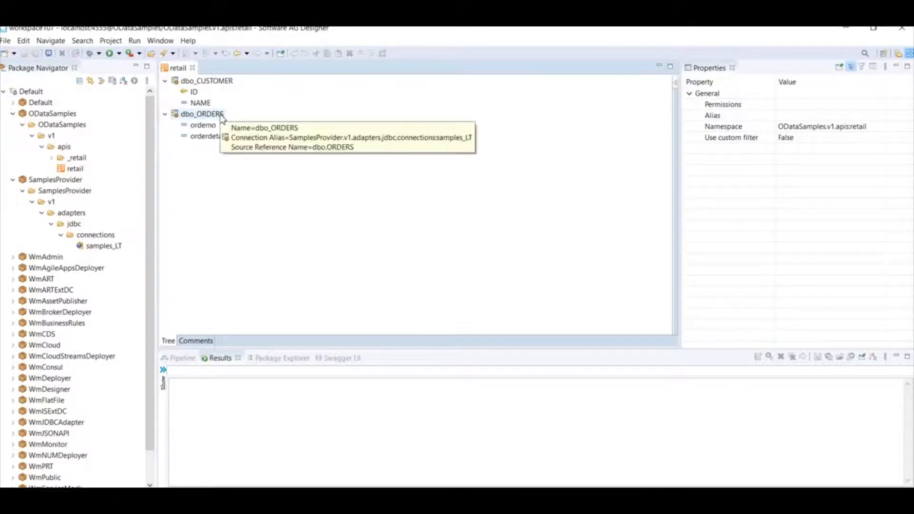
click(202, 113)
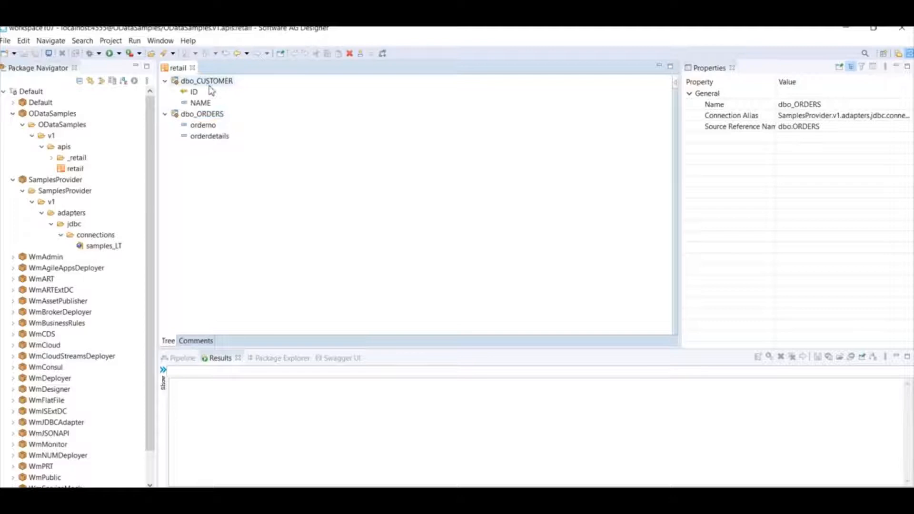
click(207, 80)
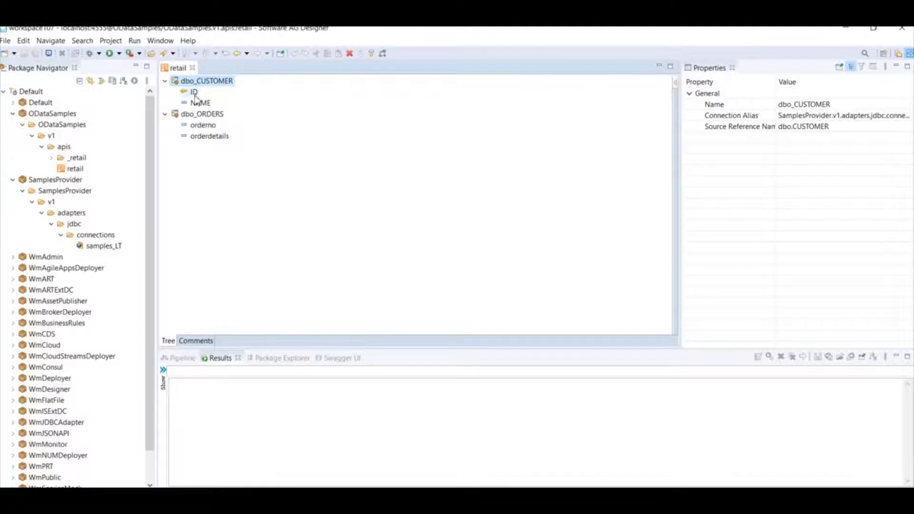
click(202, 113)
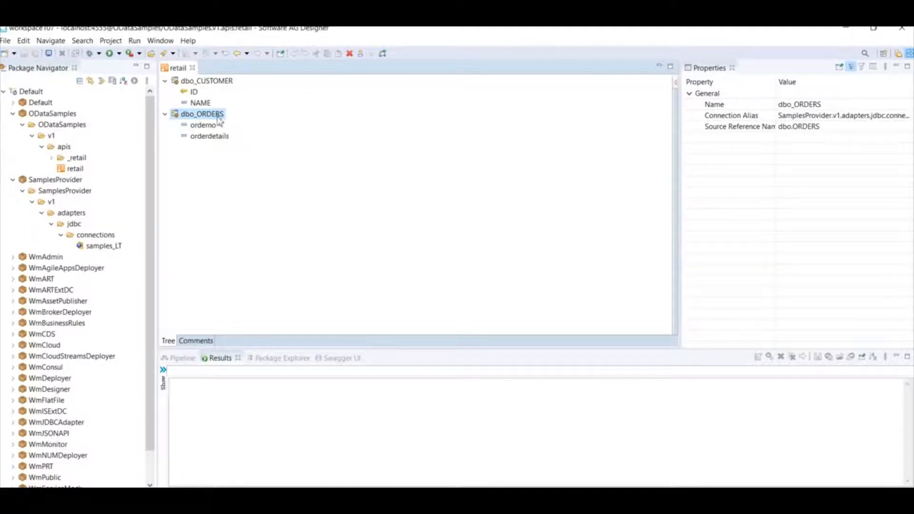
mouse_move(259, 217)
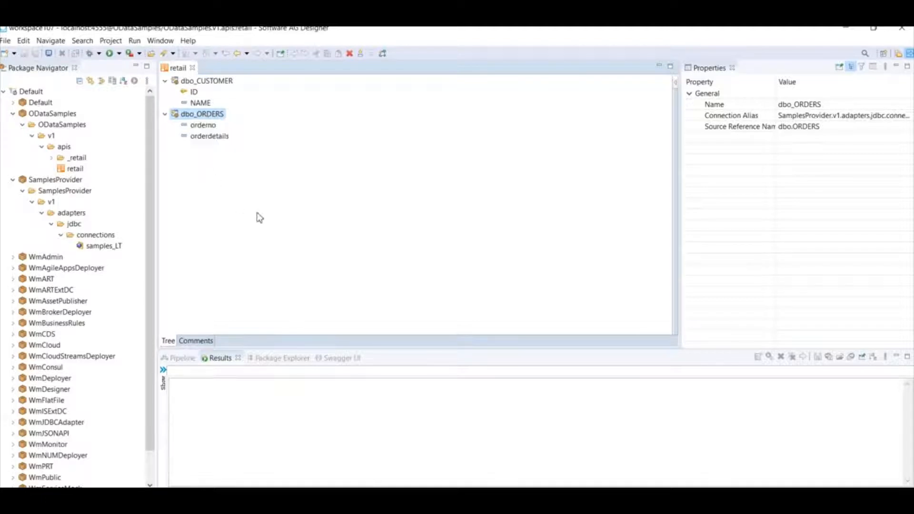
mouse_move(382, 53)
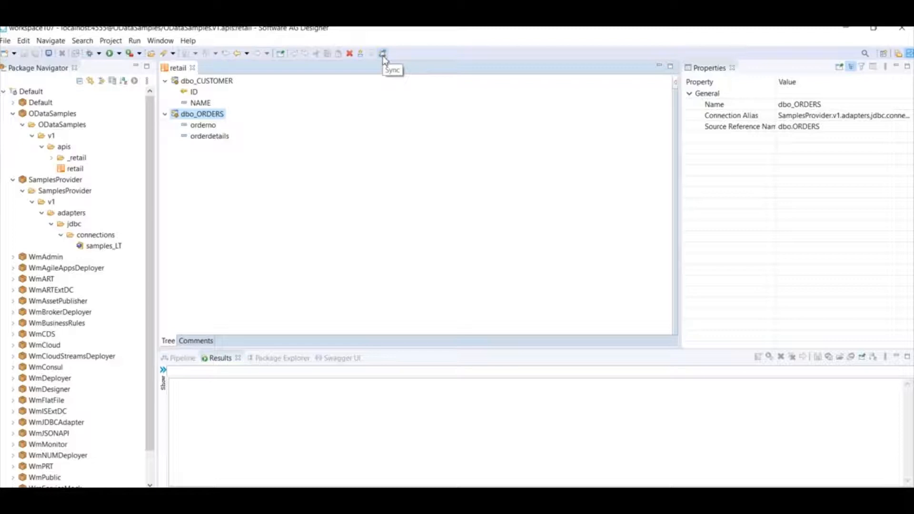
Step: Sync dbo_ORDERS with its source table, save the retail descriptor and select retail to show its properties
click(382, 54)
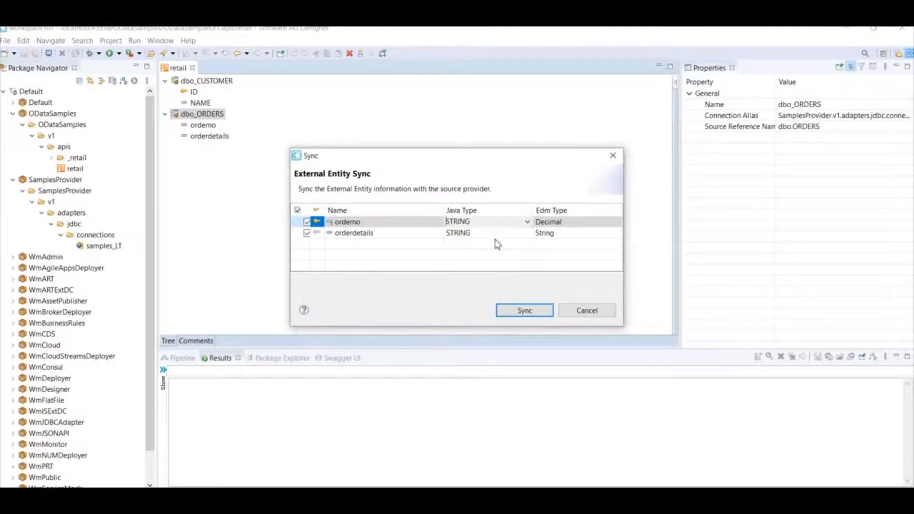
click(574, 222)
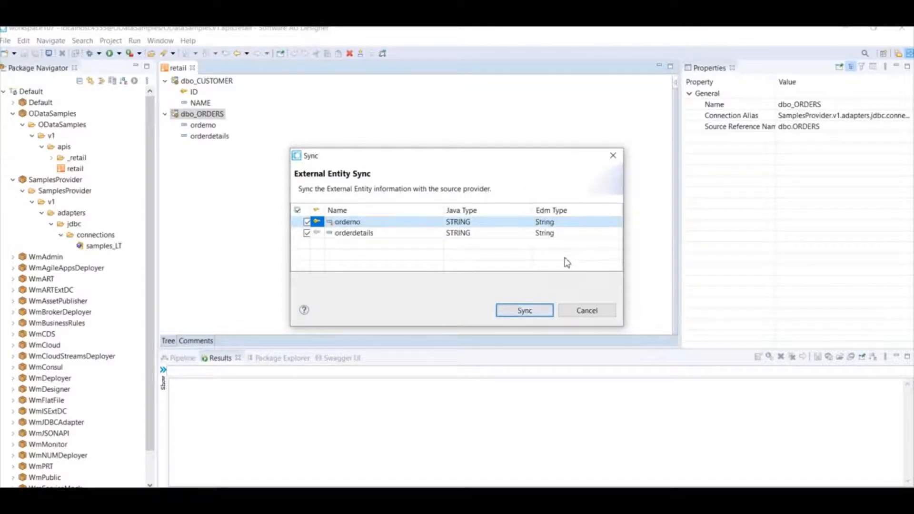
click(524, 310)
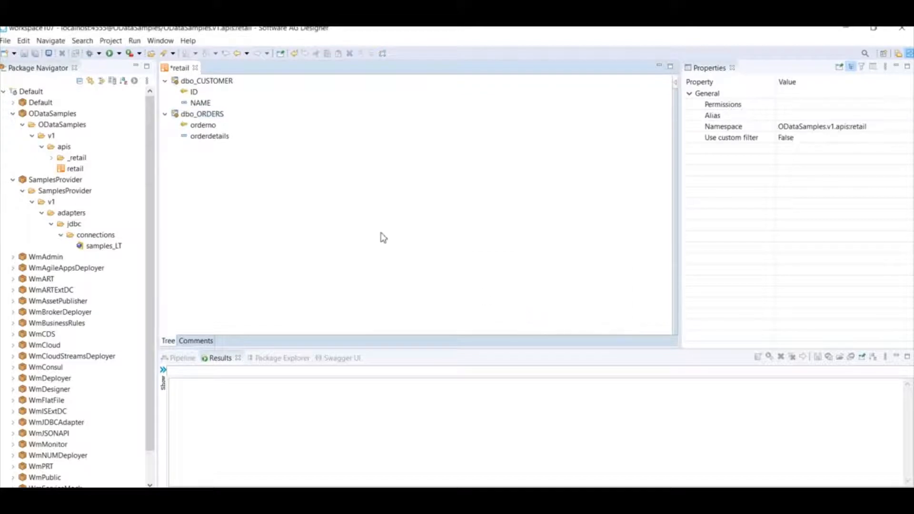
mouse_move(201, 114)
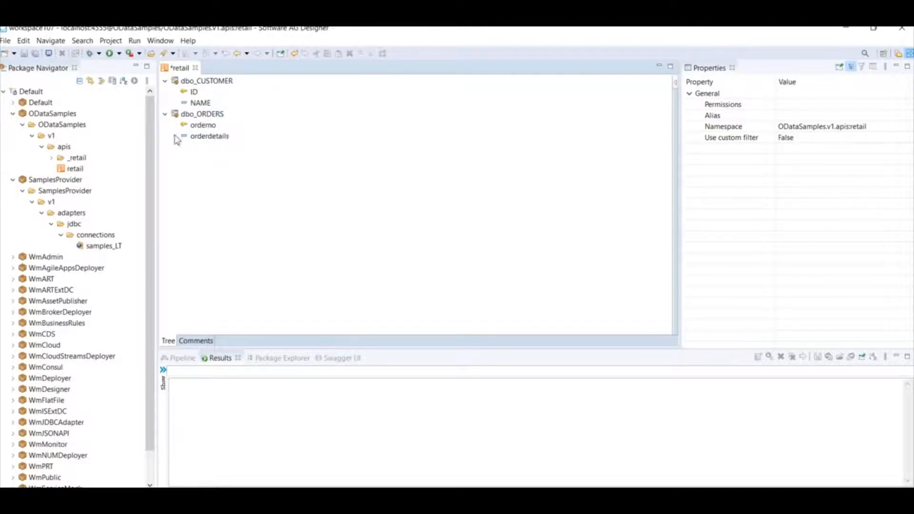
click(166, 80)
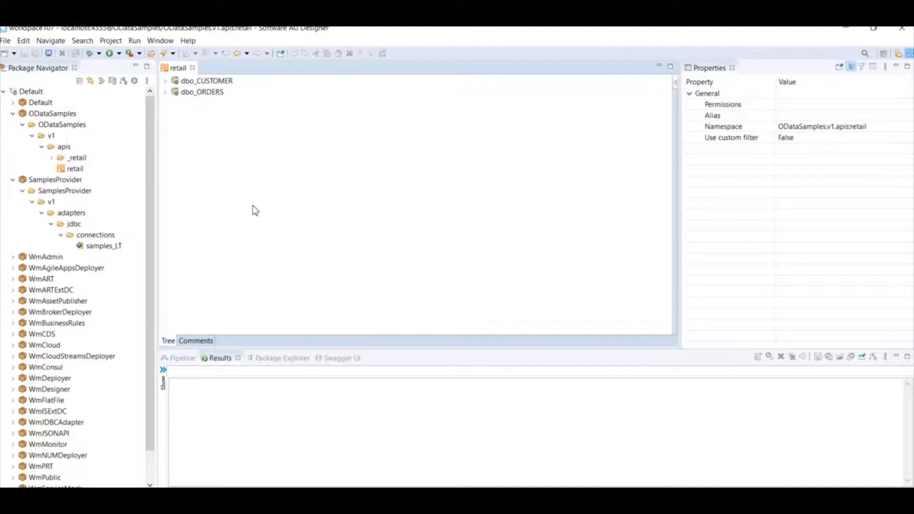
click(74, 169)
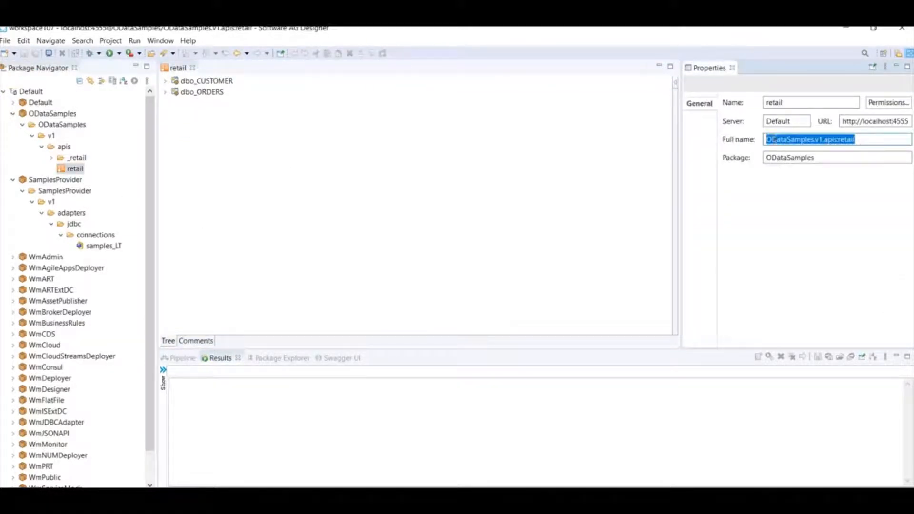
Step: Copy the full name ODataSamples.v1.apis:retail from the retail service's Properties
right_click(837, 139)
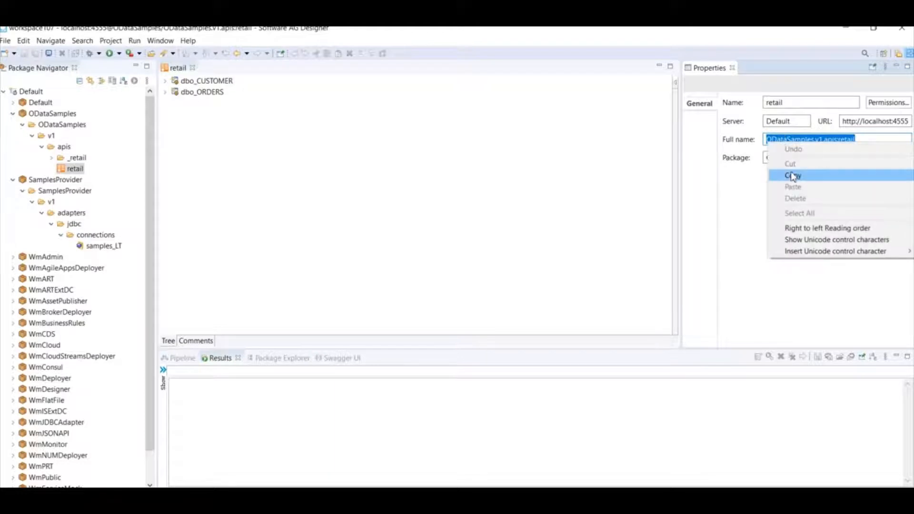
click(792, 175)
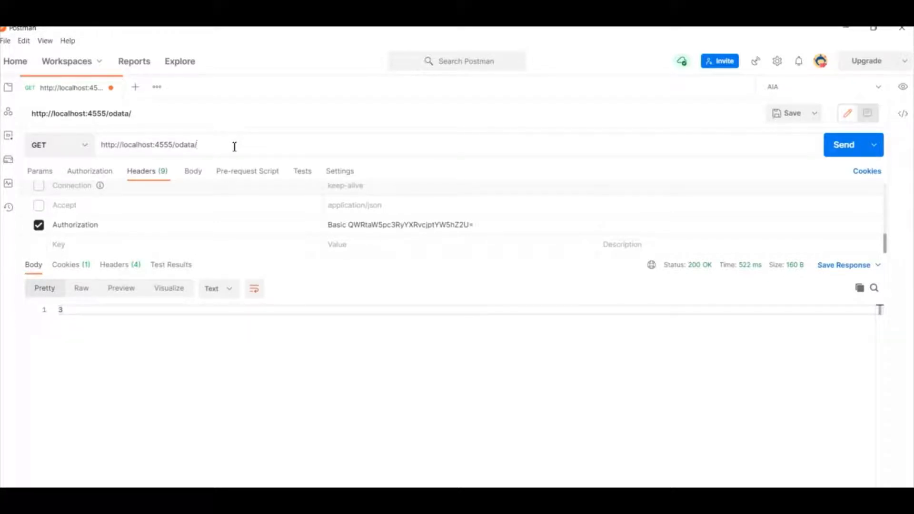
Step: Send a GET to /odata/ODataSamples.v1.apis:retail/$metadata returning the XML schema for both entities
text(ODataSamples.v1.apis:retail/)
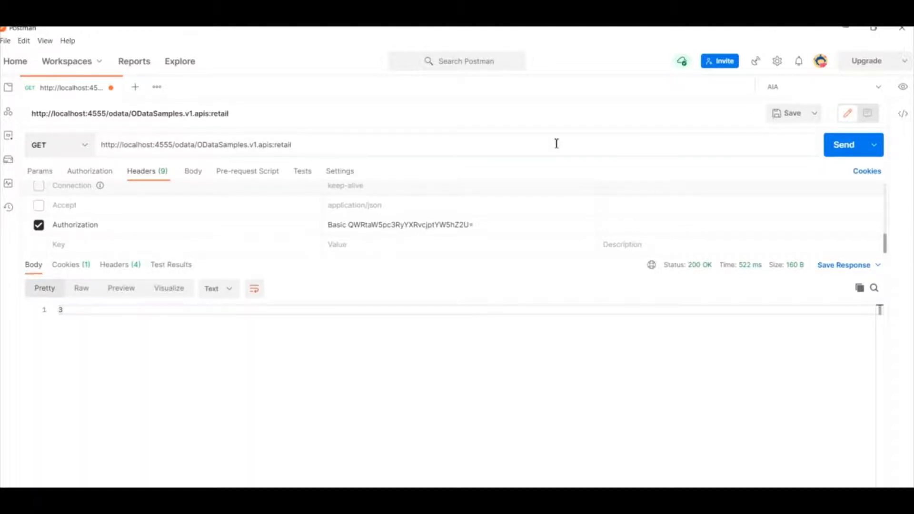
text(/$metadata)
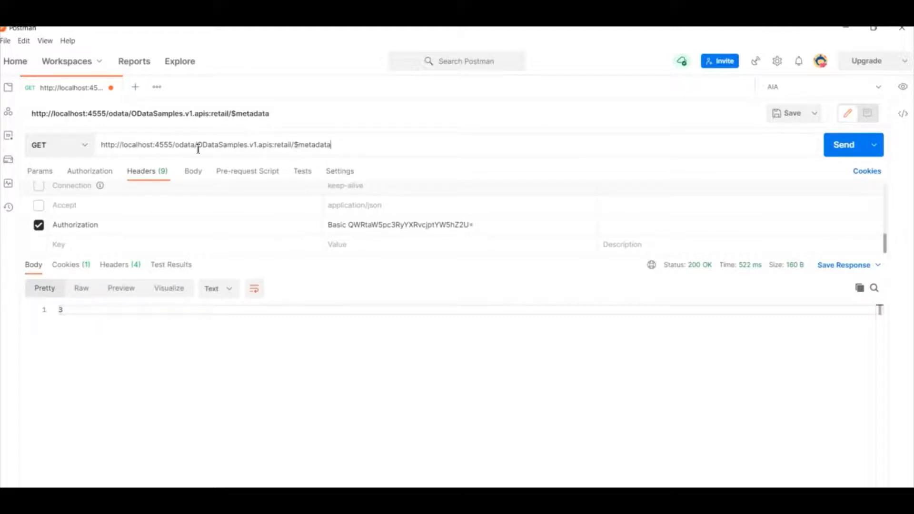
double_click(241, 145)
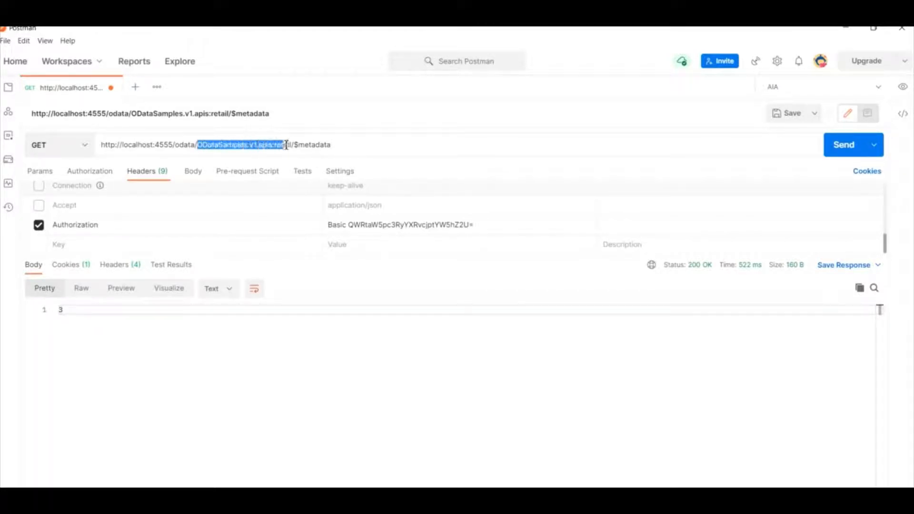
double_click(181, 145)
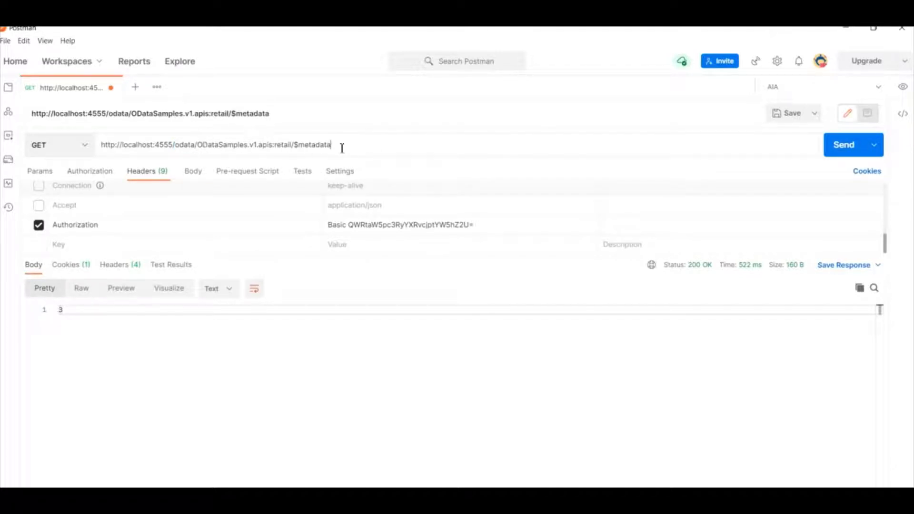
click(843, 144)
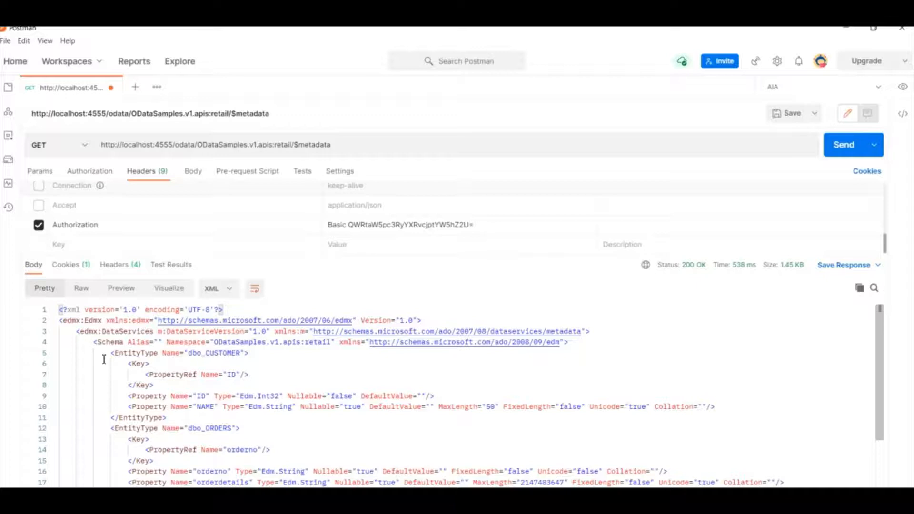
double_click(215, 352)
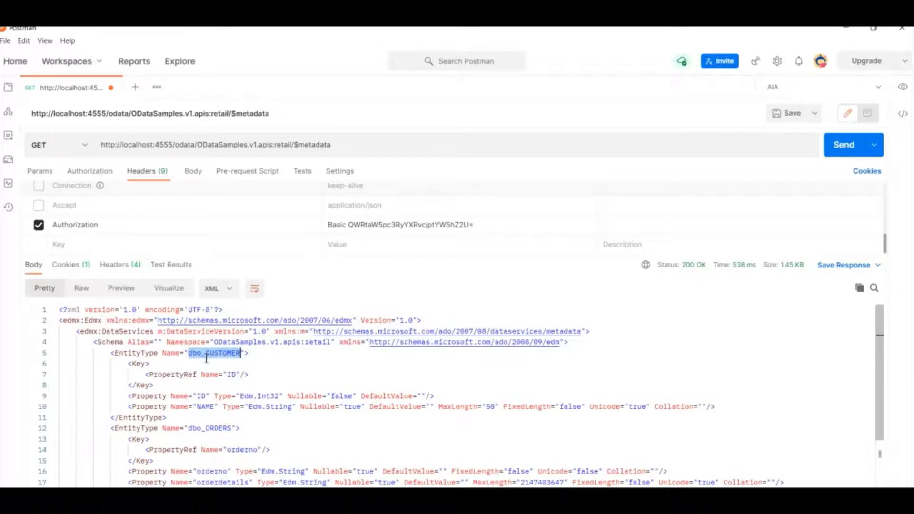
scroll(down, 3)
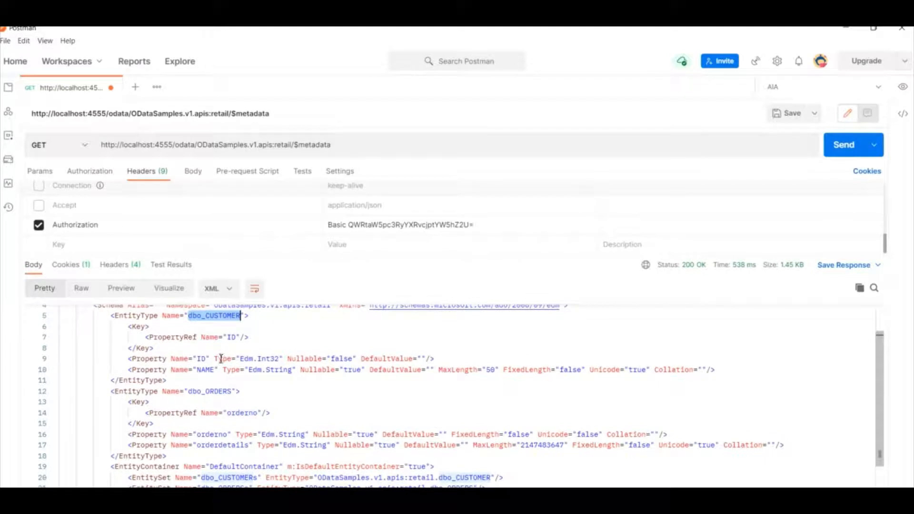
scroll(down, 3)
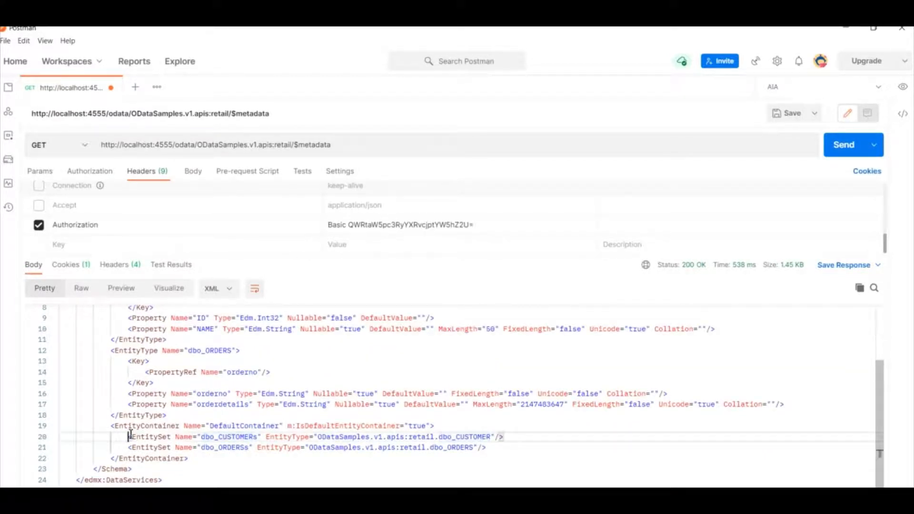
double_click(227, 437)
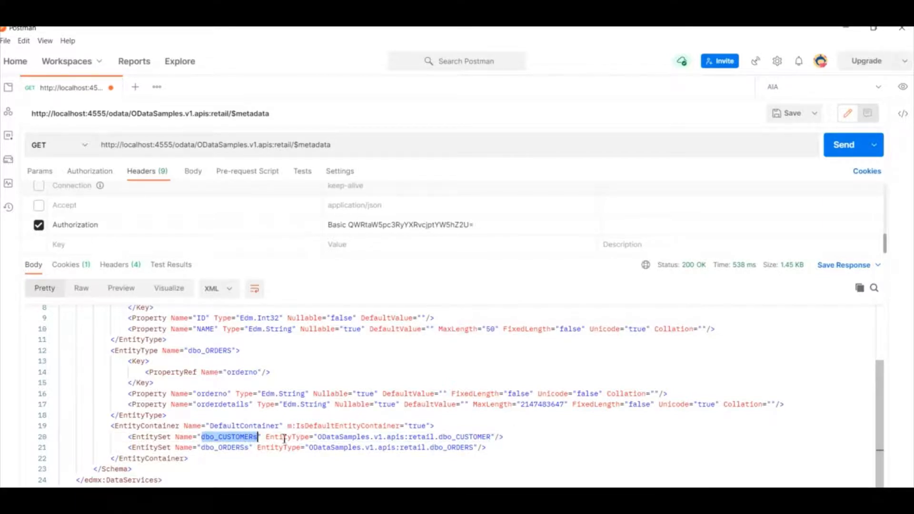
scroll(up, 3)
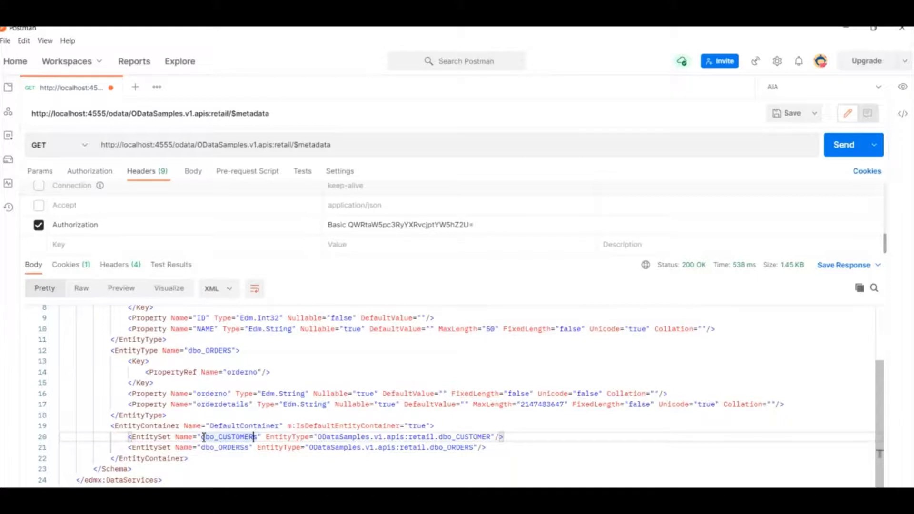
double_click(227, 436)
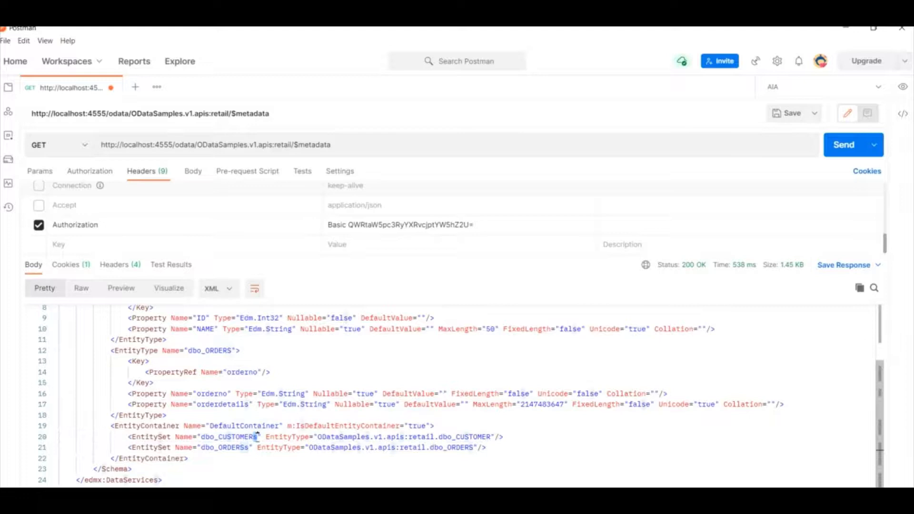
double_click(230, 437)
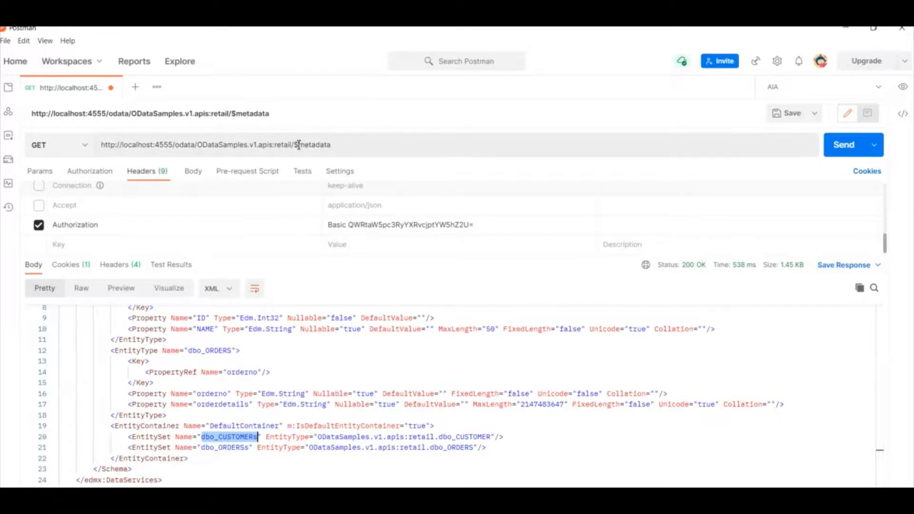
Step: Replace $metadata with dbo_CUSTOMERs, send the request and scroll through the XML entries
double_click(312, 145)
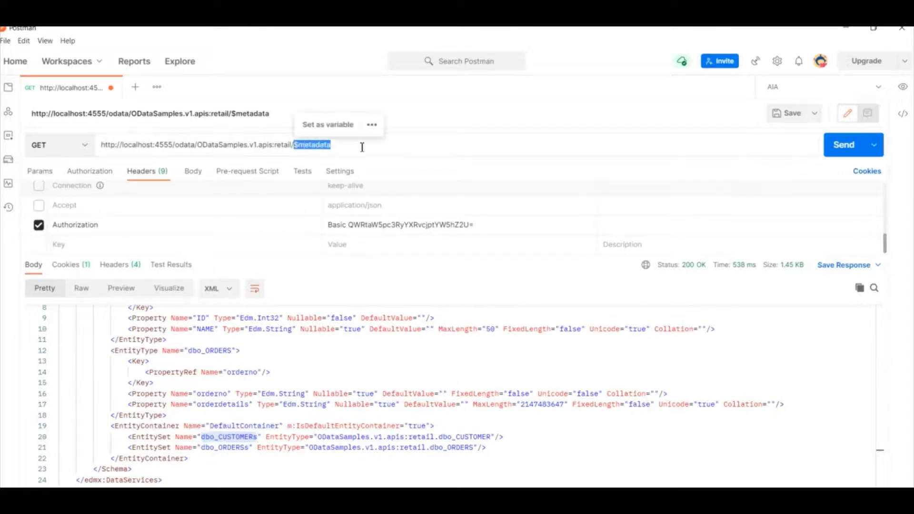
text(dbo_CUSTOMERs)
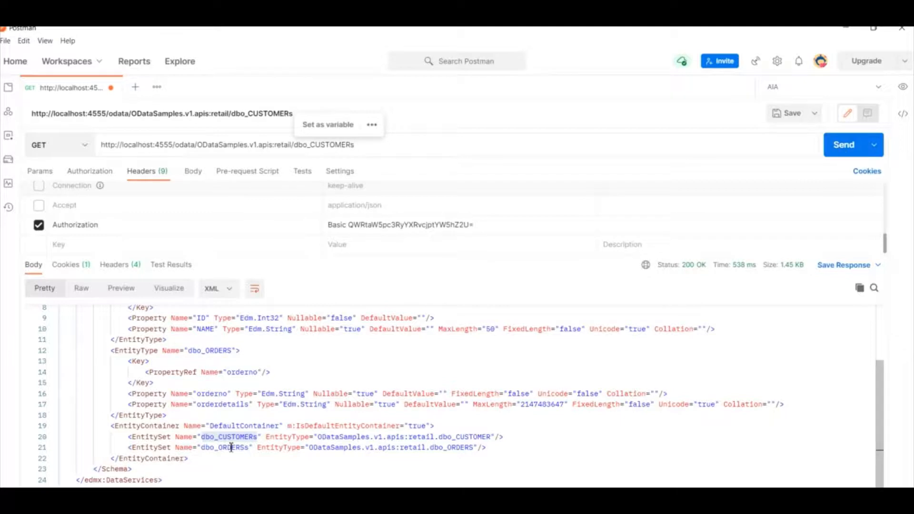
double_click(228, 447)
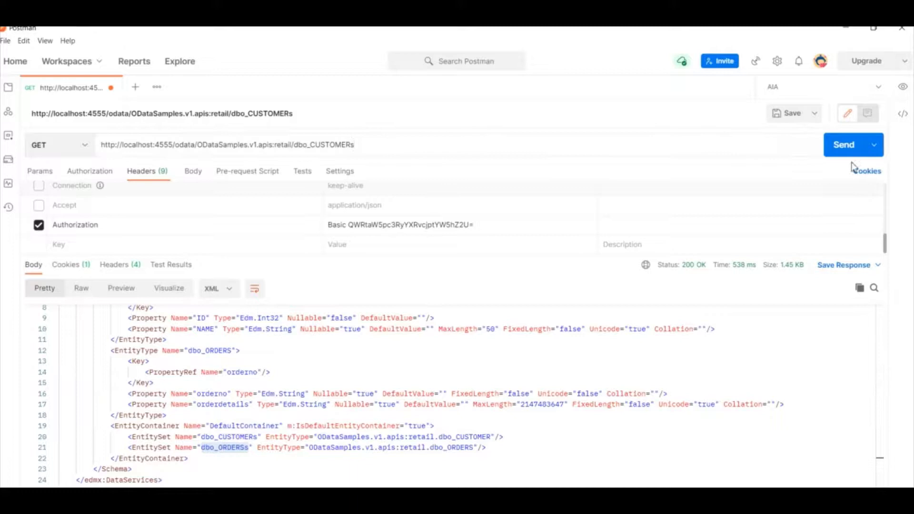
click(843, 145)
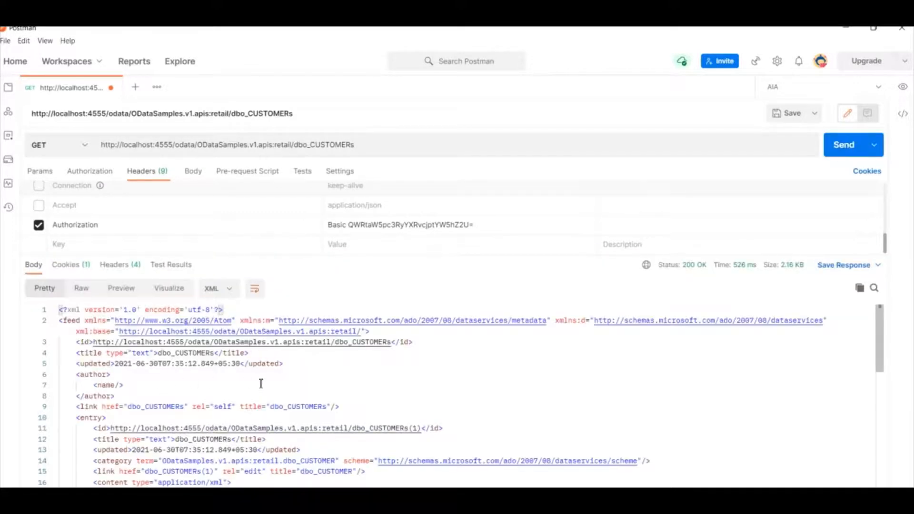
scroll(down, 3)
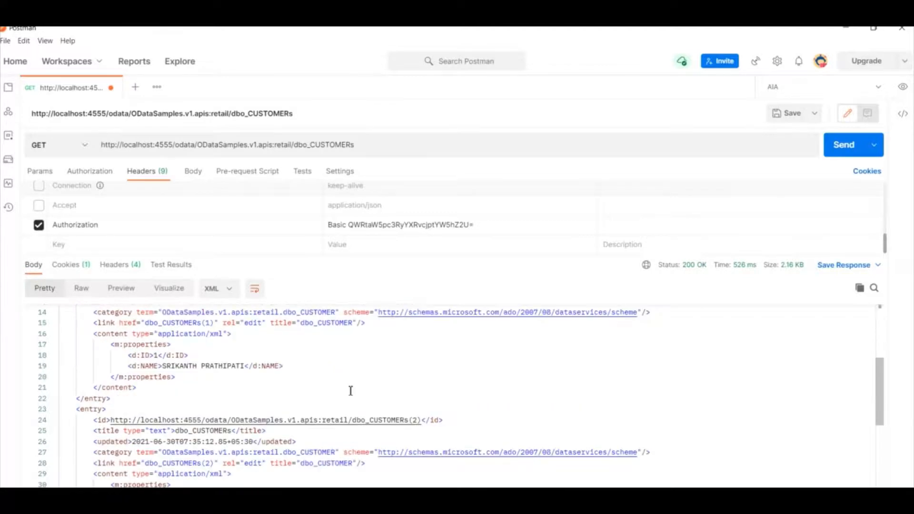
scroll(up, 3)
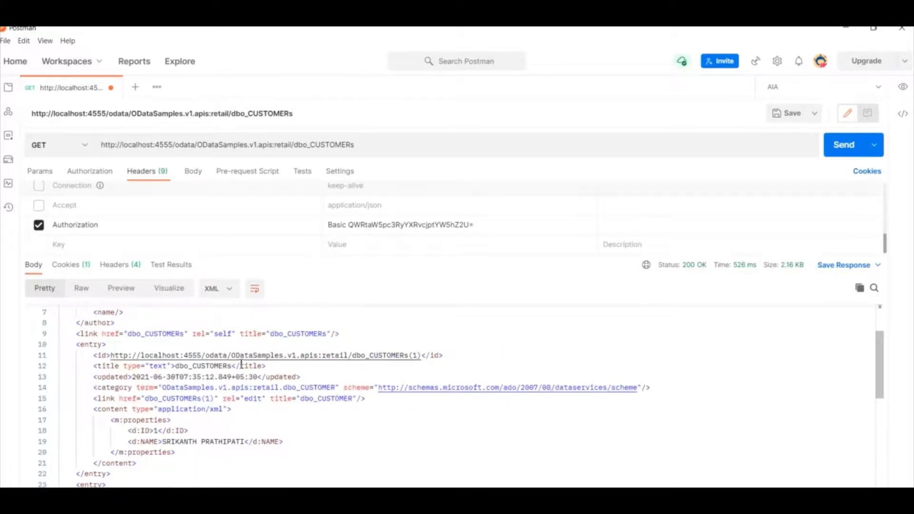
mouse_move(367, 363)
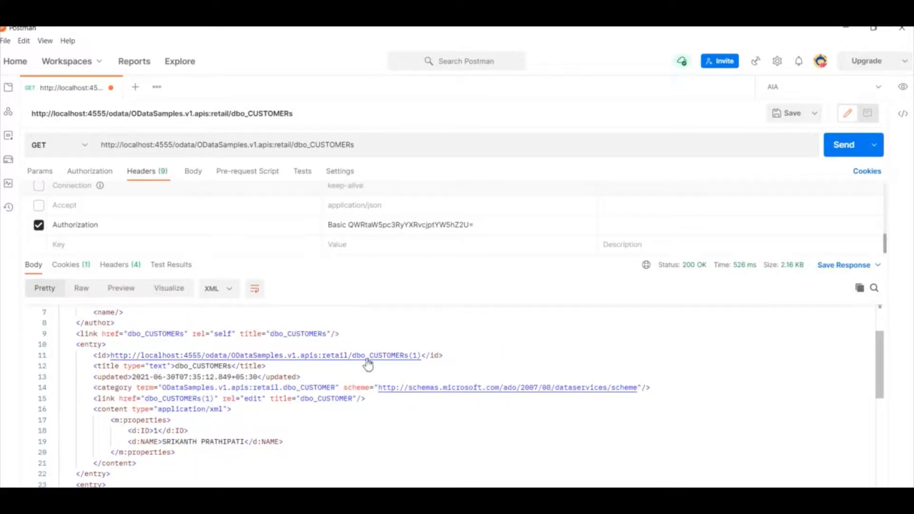
scroll(down, 3)
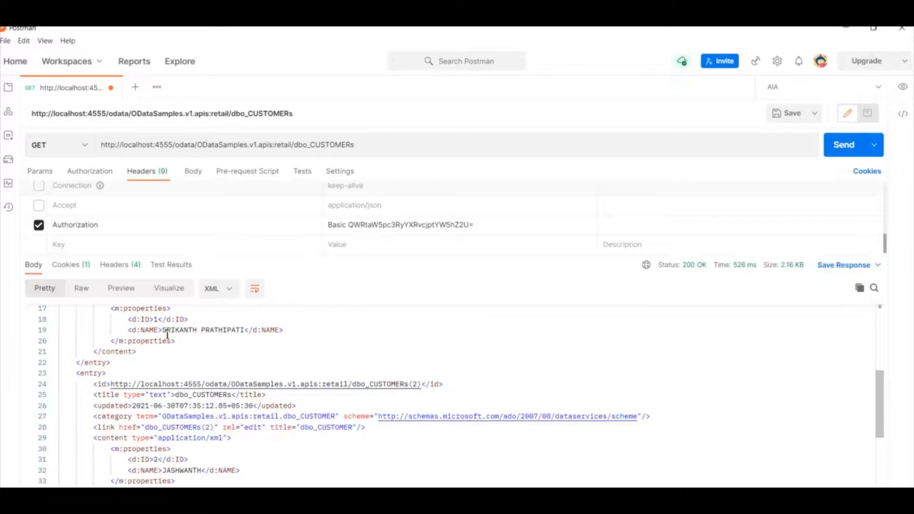
scroll(down, 3)
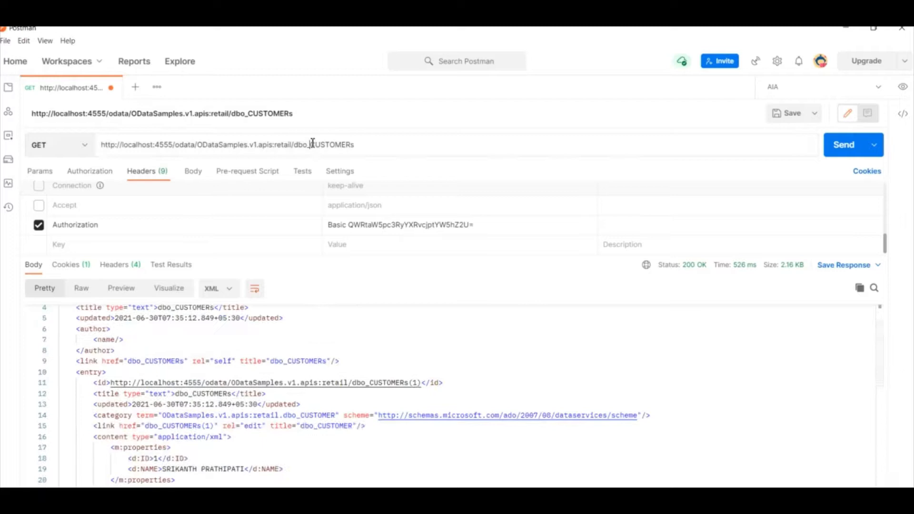
Step: Change the collection to dbo_ORDERSs and list its order entries as XML
double_click(324, 145)
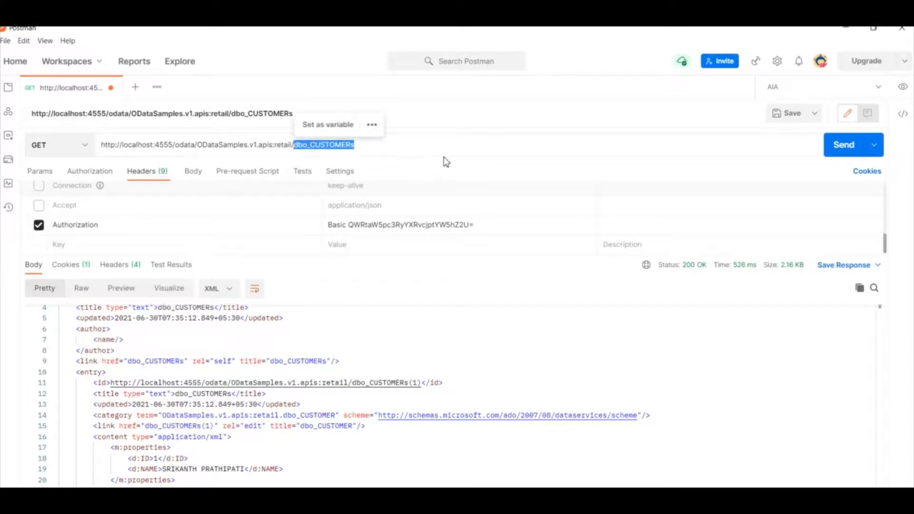
text(dbo_ORDERSs)
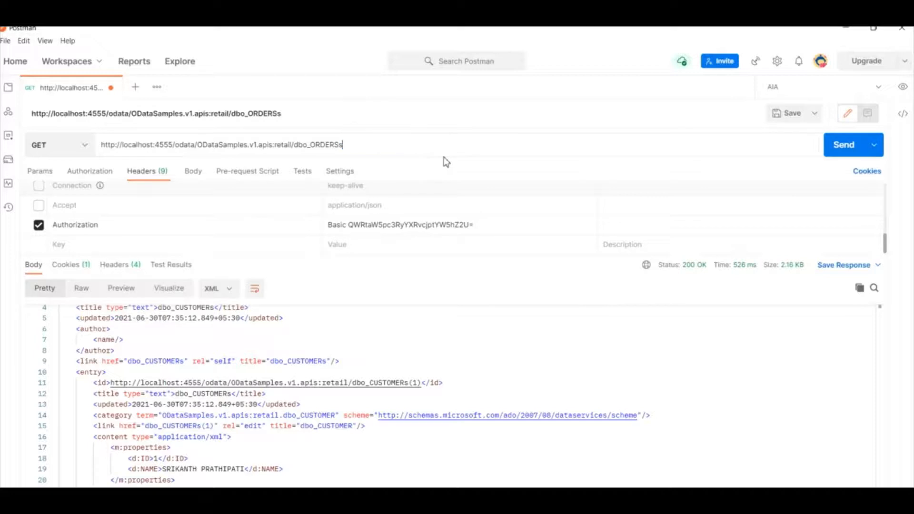
click(843, 144)
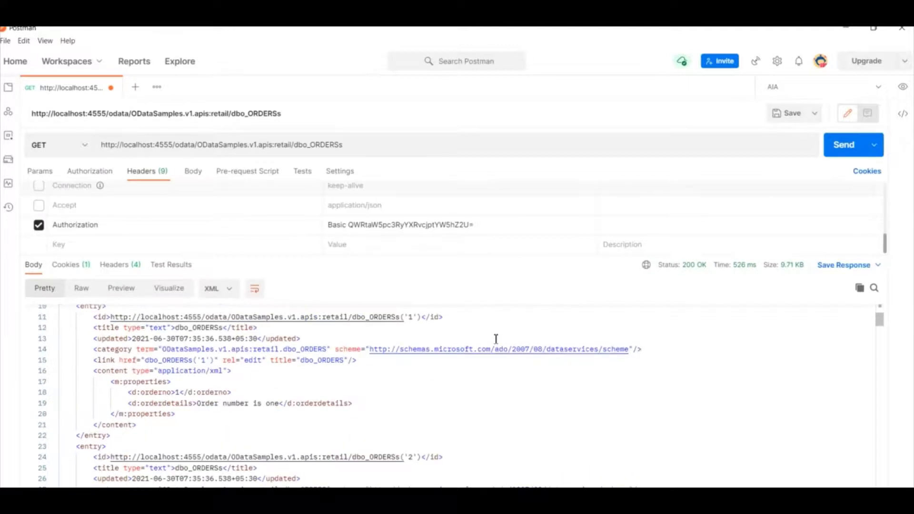
scroll(down, 3)
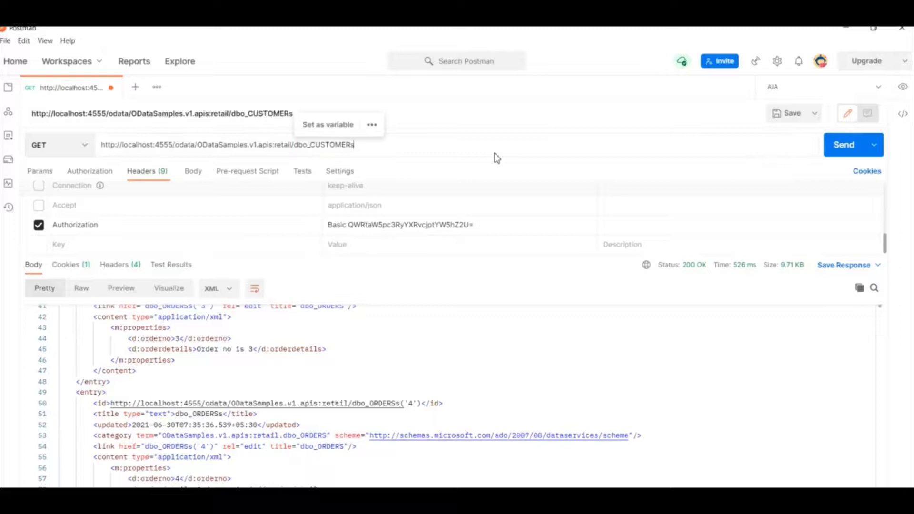
Step: Fetch dbo_CUSTOMERs(1), check its response headers, then re-request it with Accept: application/json for JSON
text((1))
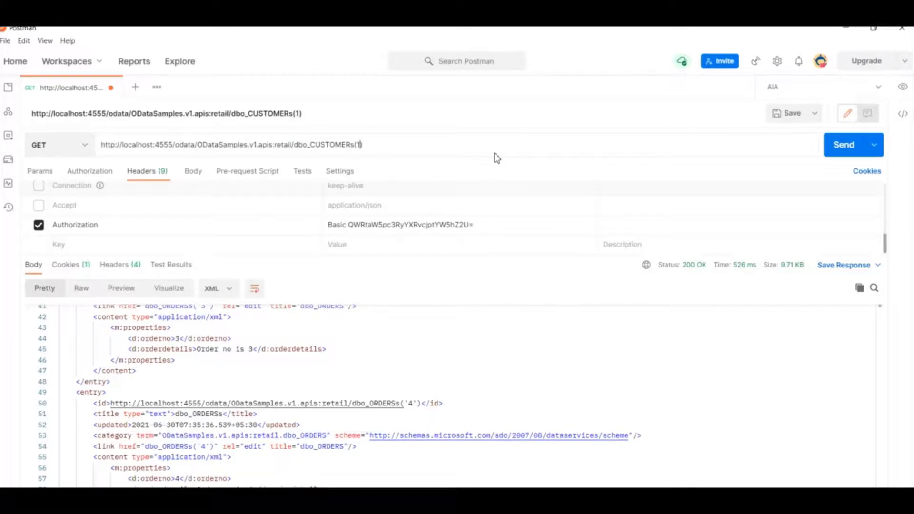
click(843, 144)
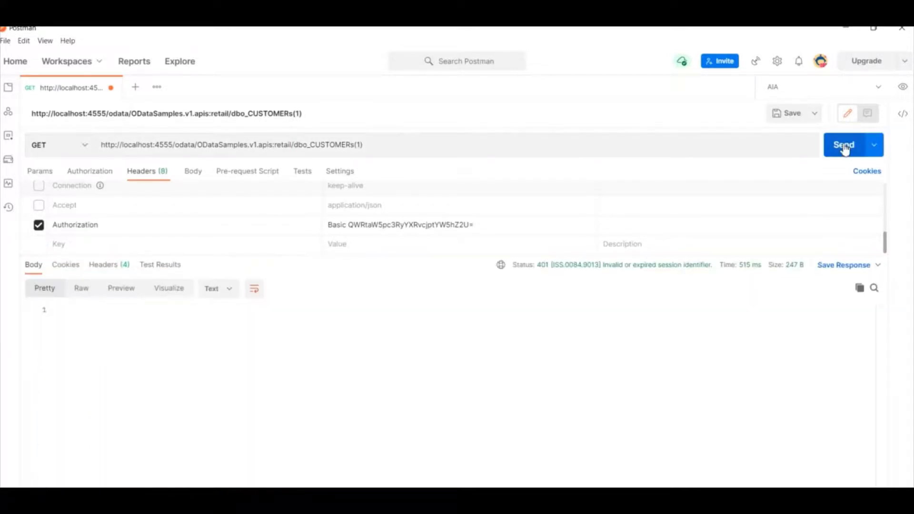
click(843, 145)
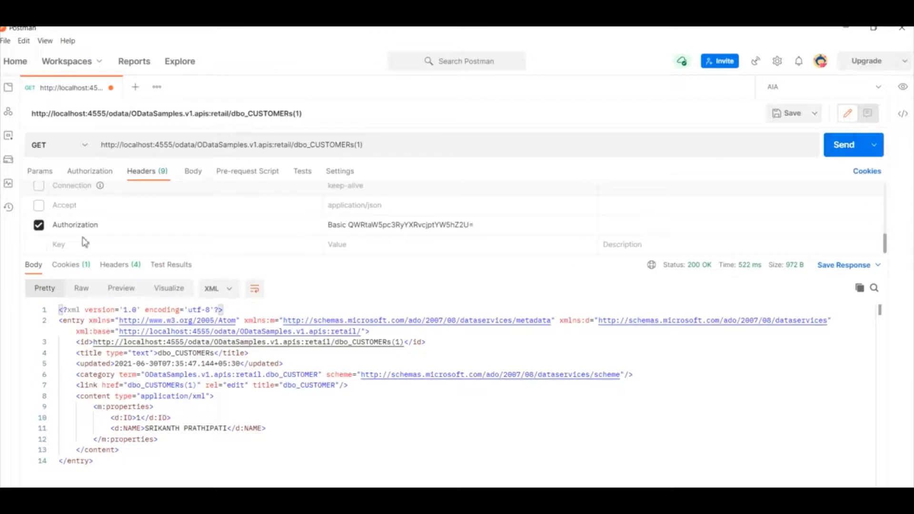
mouse_move(170, 264)
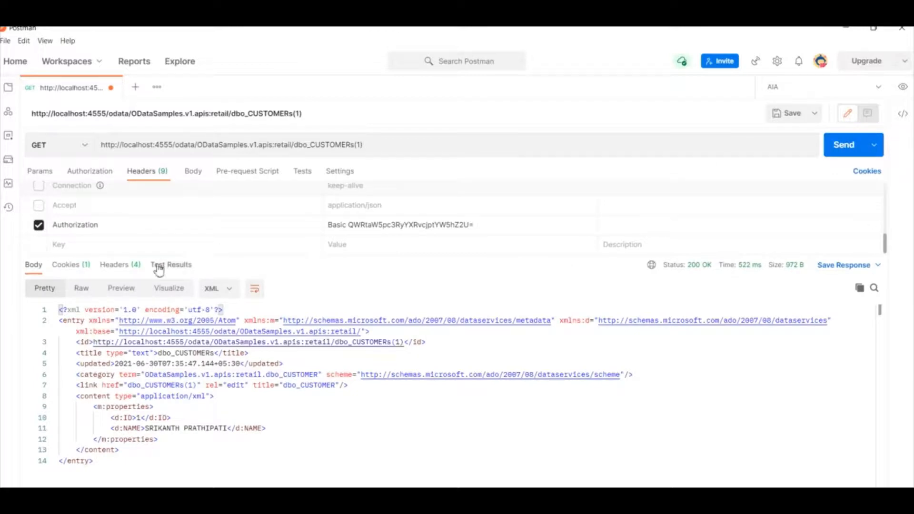
click(114, 264)
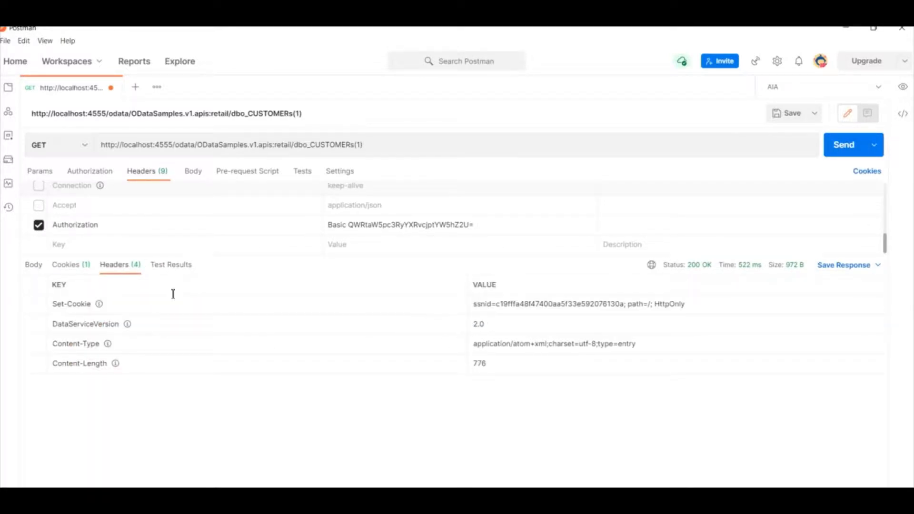
click(33, 263)
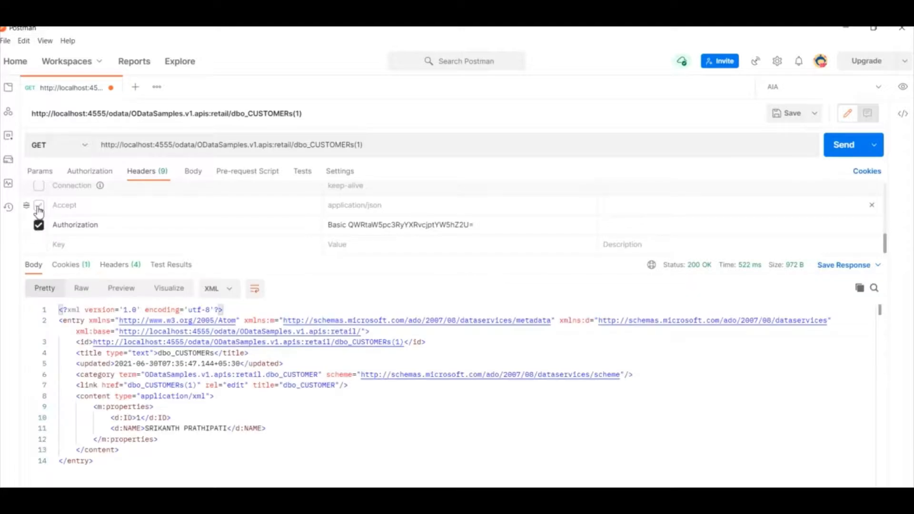
click(843, 145)
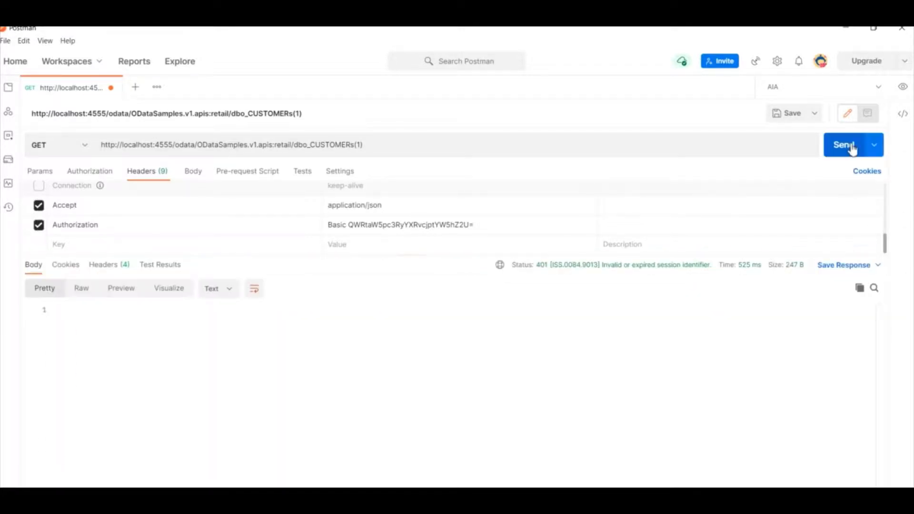
click(843, 144)
text(?$top=)
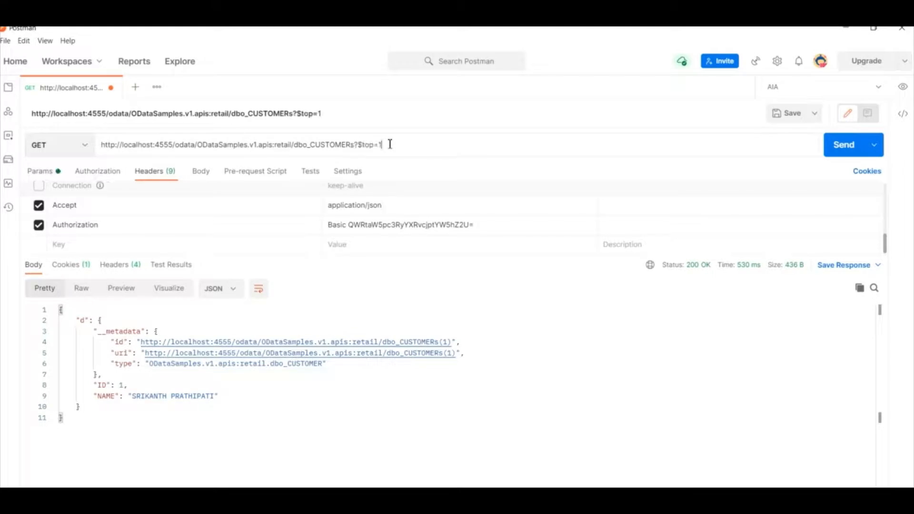
Step: Send the $top and then $skip=1 customer requests, resending after the 401 error
click(843, 144)
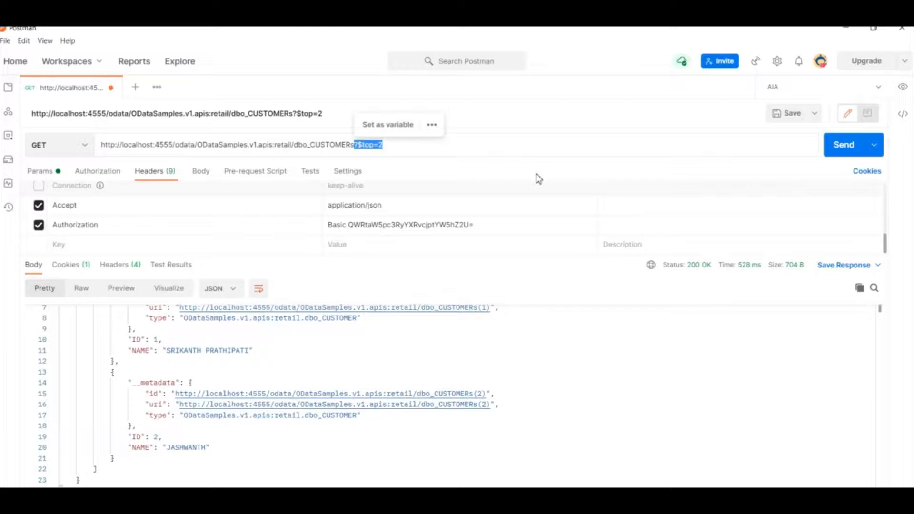
click(842, 144)
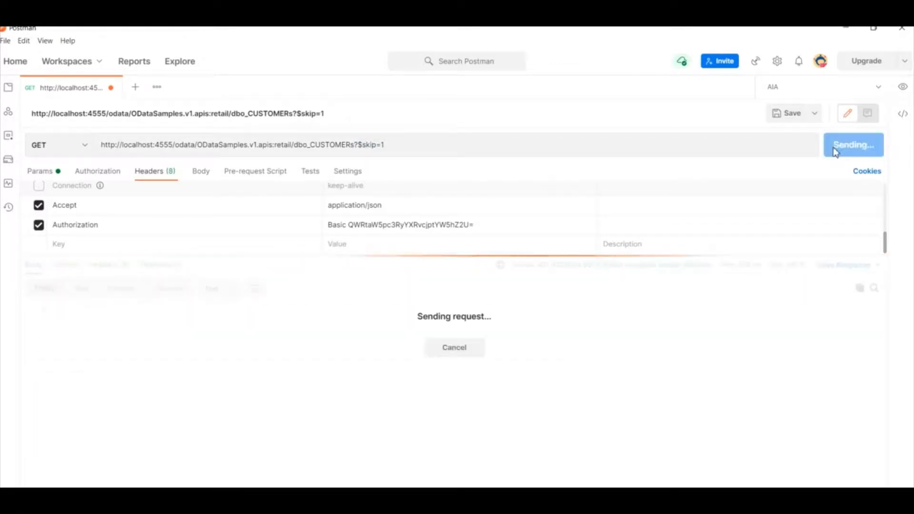
click(842, 145)
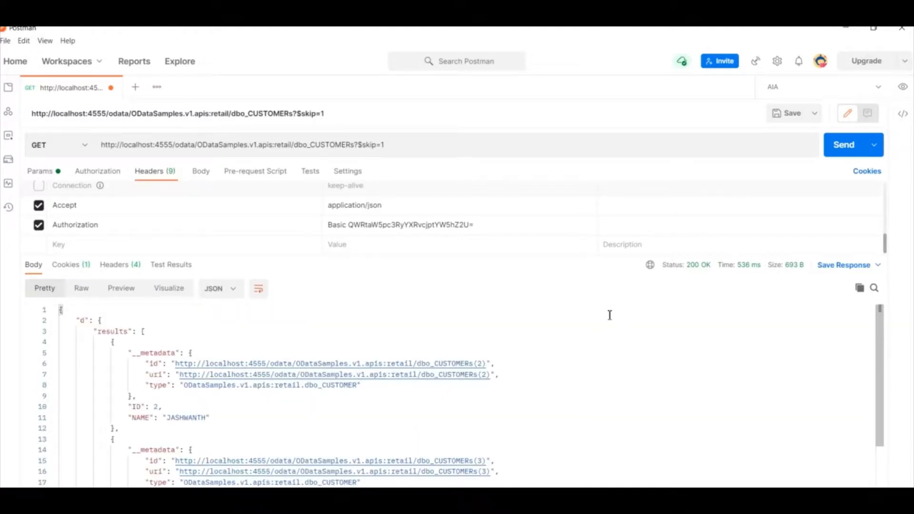
mouse_move(384, 155)
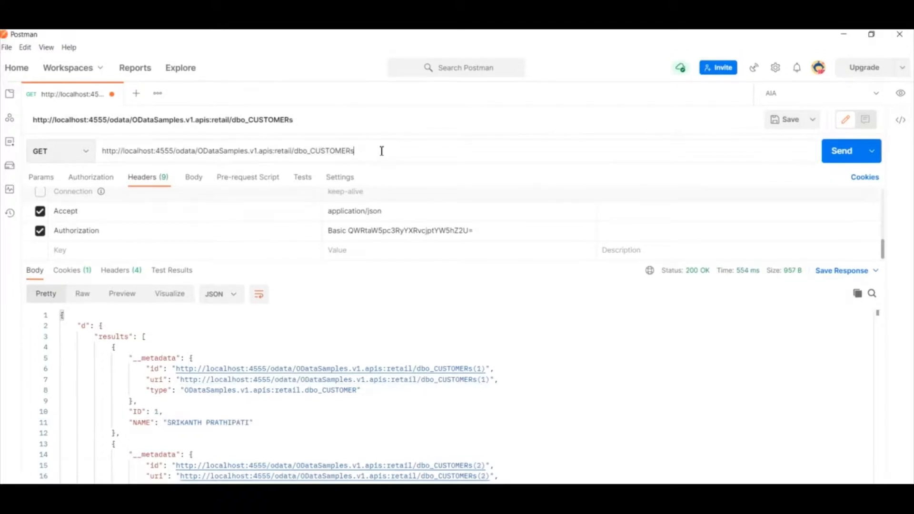
text((1)/)
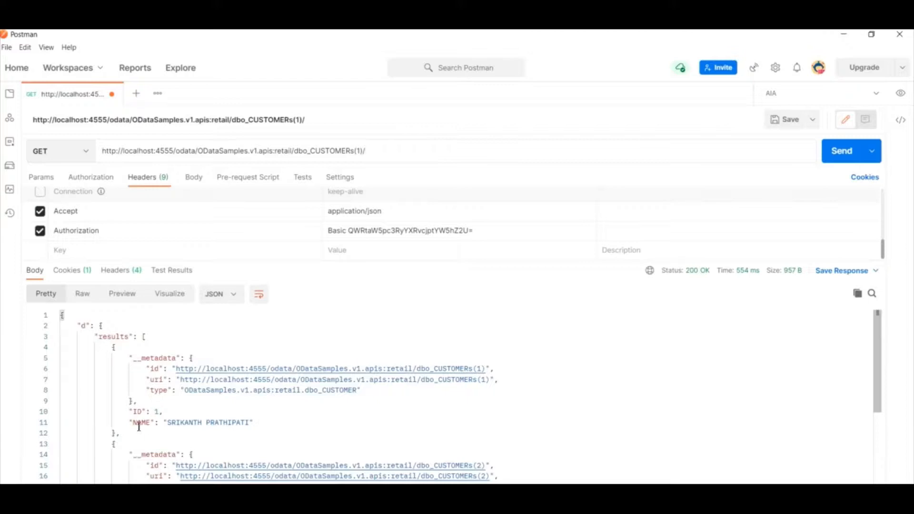
double_click(141, 423)
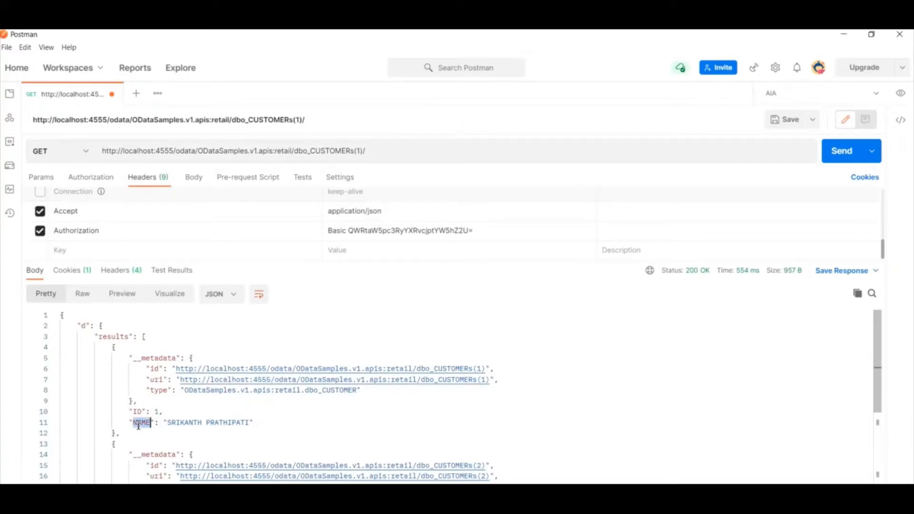
text(/NAME)
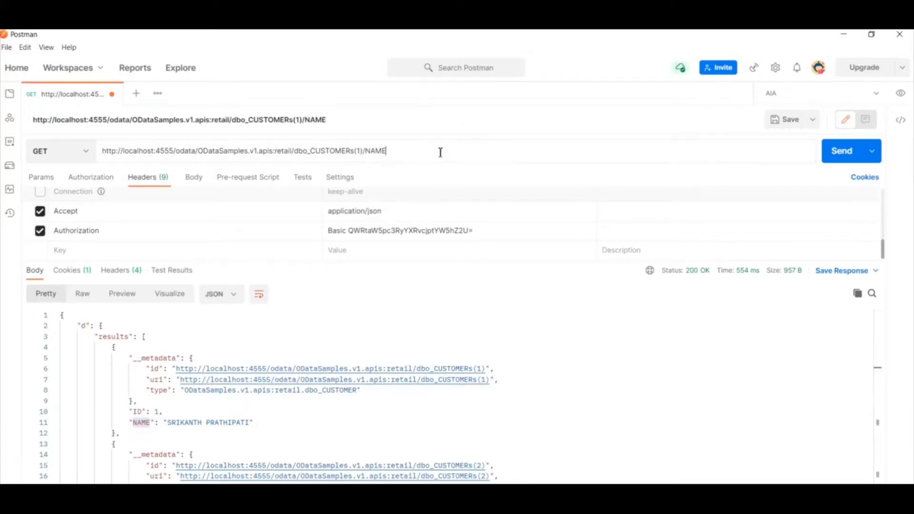
click(841, 151)
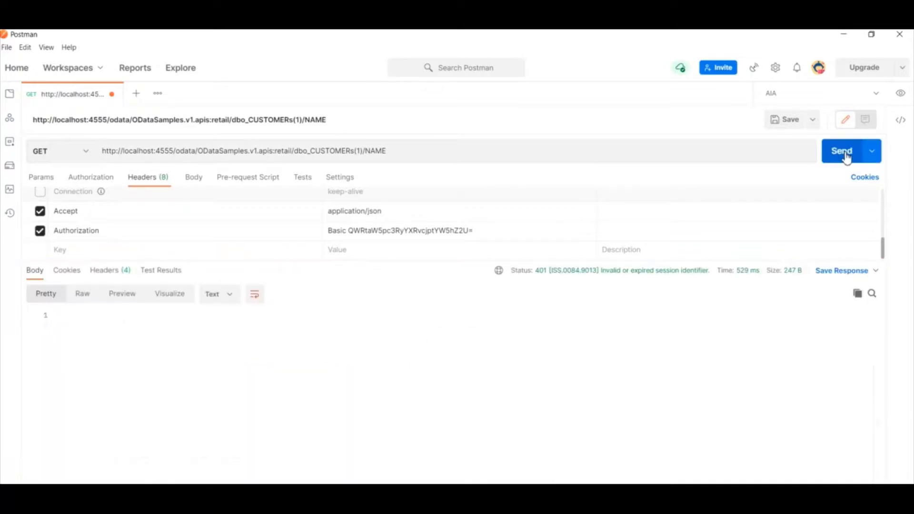
click(841, 150)
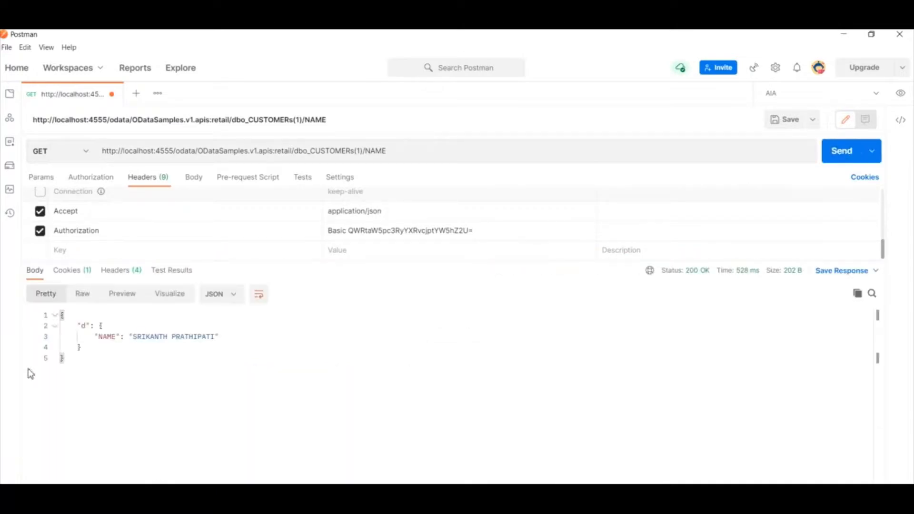
Step: Trim the URL back to dbo_CUSTOMERs/ by removing the key and property part
double_click(107, 336)
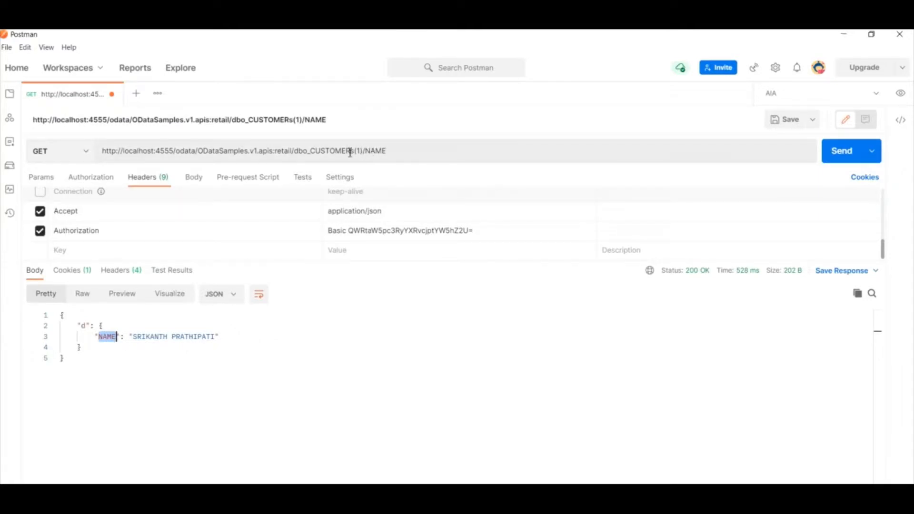
double_click(373, 150)
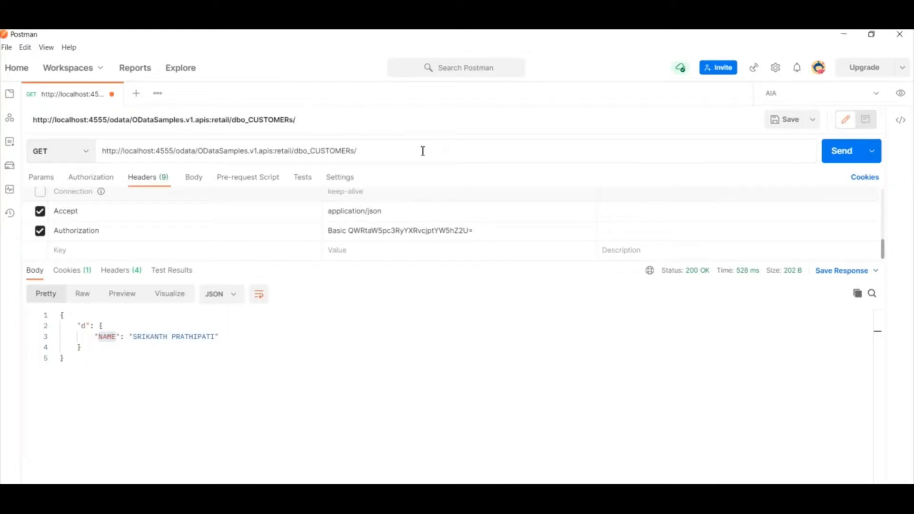
Step: Request dbo_CUSTOMERs/$count and get the customer total as plain text, resending after the 401
text($count)
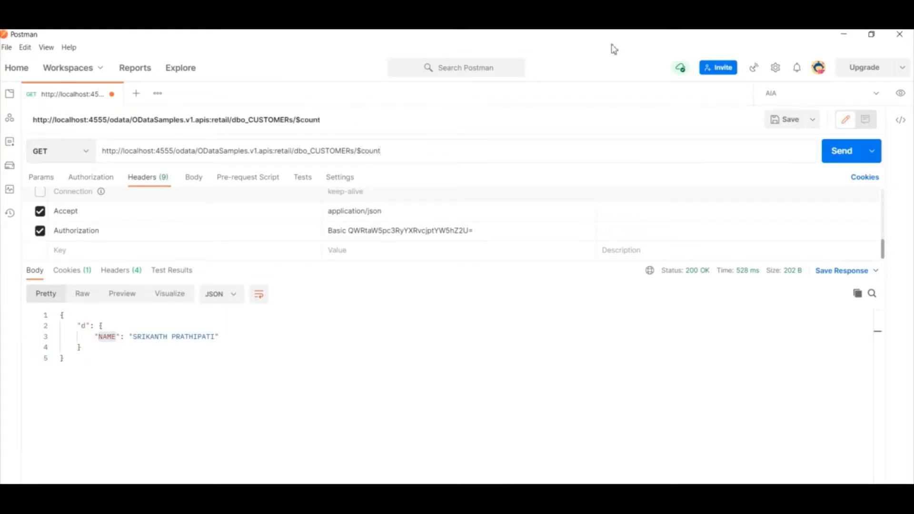
click(840, 150)
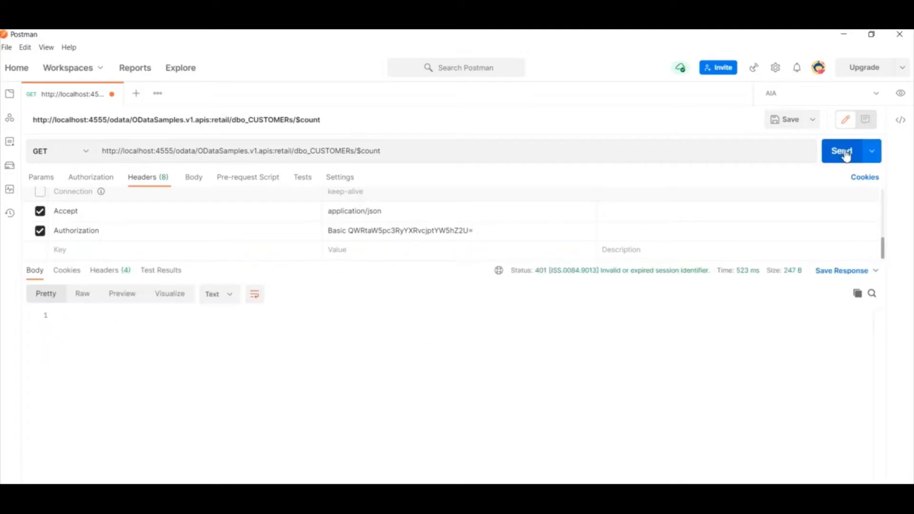
click(841, 150)
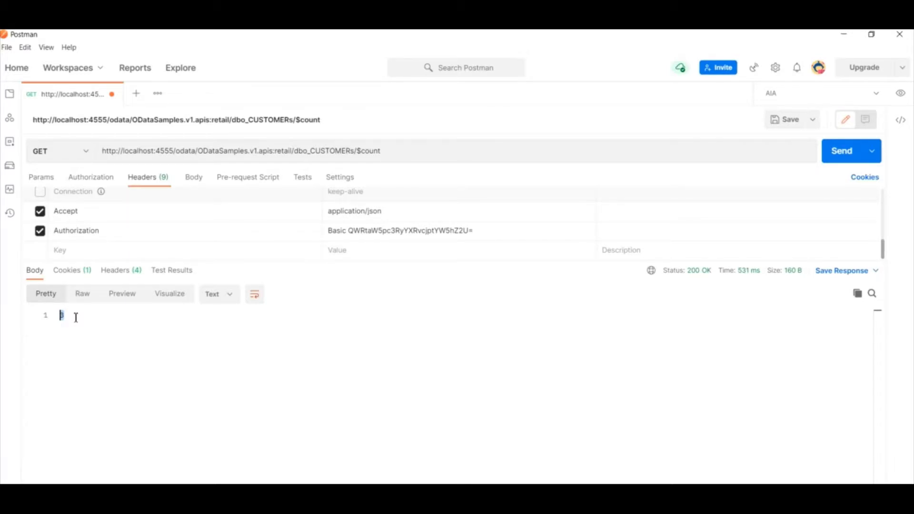
mouse_move(169, 323)
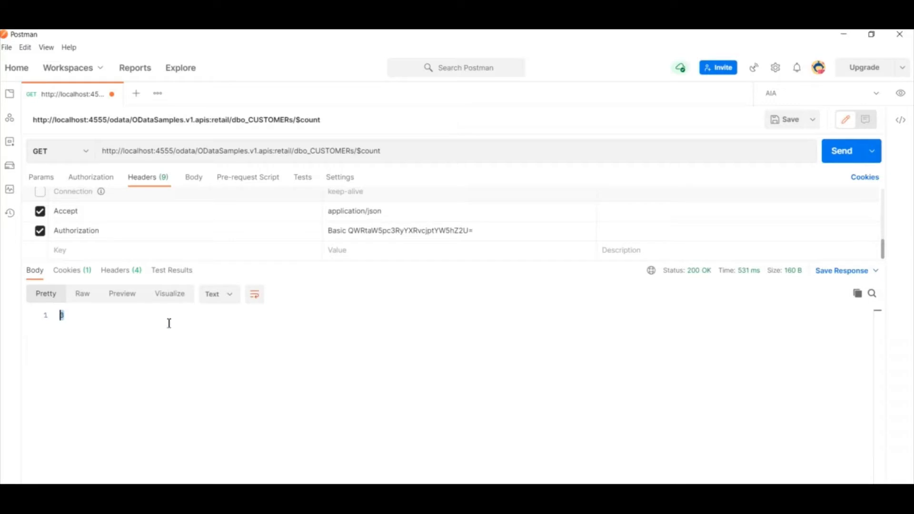
mouse_move(130, 329)
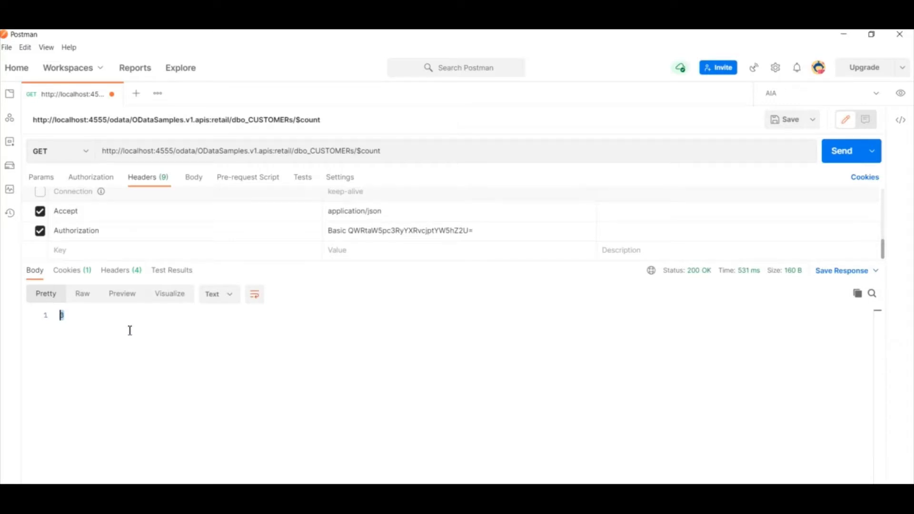
mouse_move(272, 360)
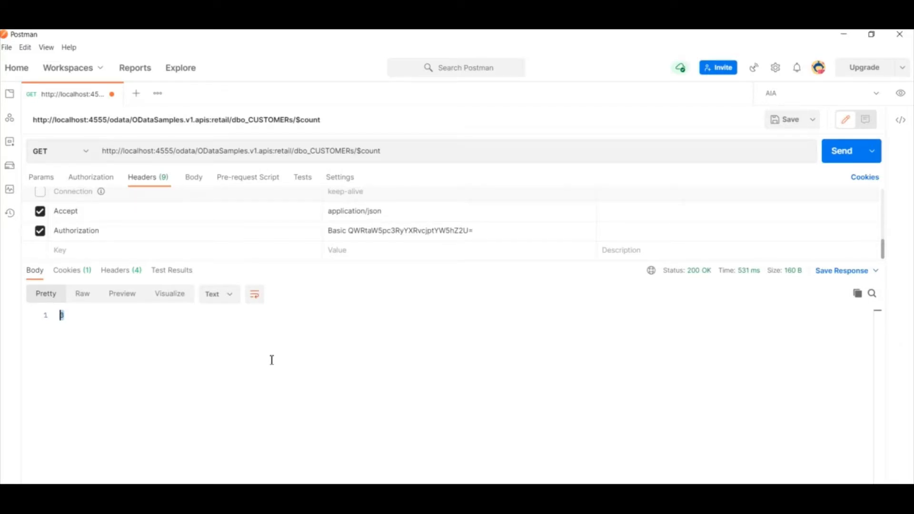
mouse_move(376, 470)
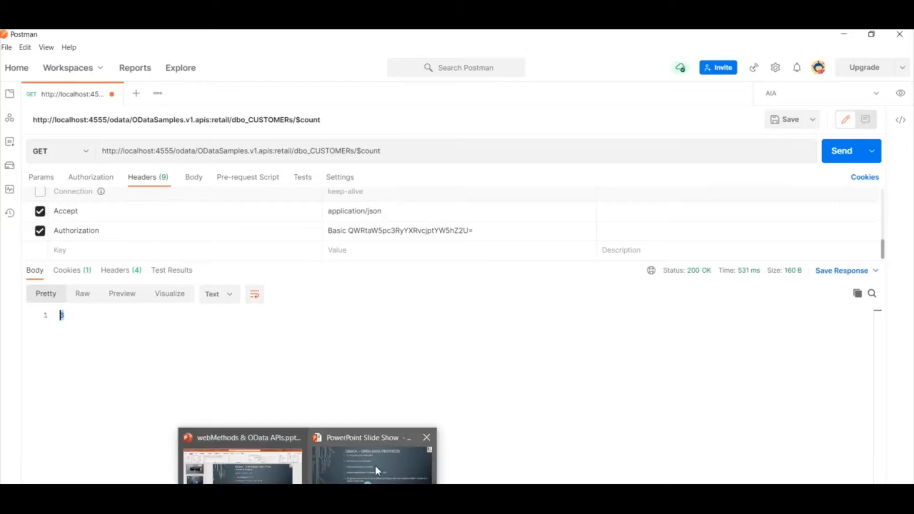
Step: Return to the PowerPoint slide show on the API LED Architecture slide
click(371, 461)
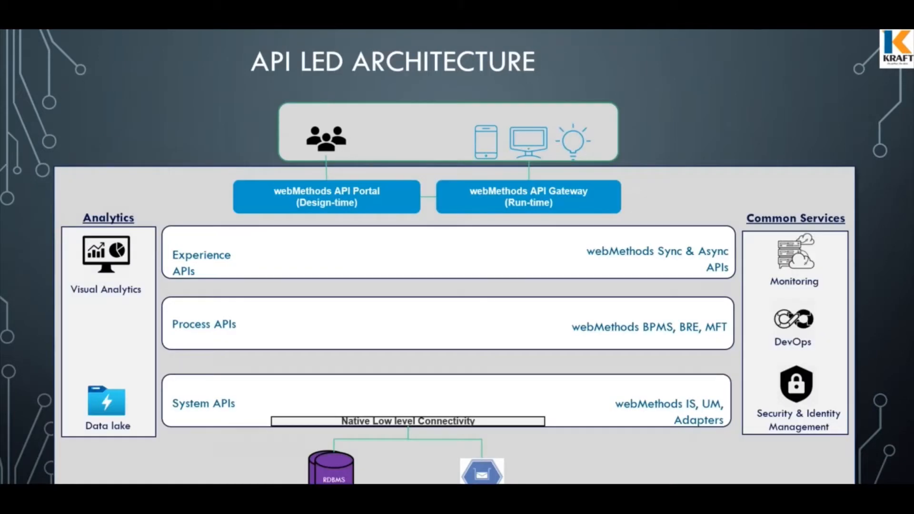